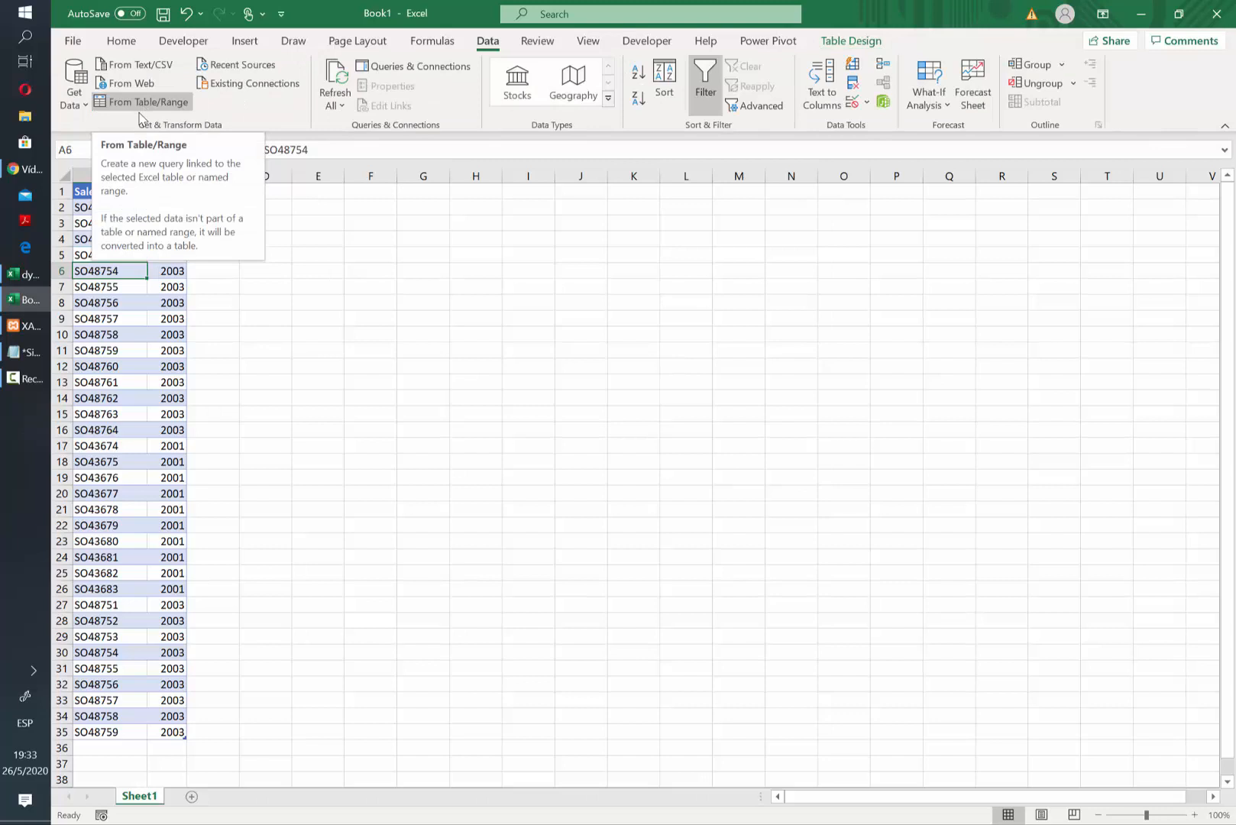
# Create the Sales_Order query from the table, set Year to Text, and load as connection only.
pyautogui.click(142, 102)
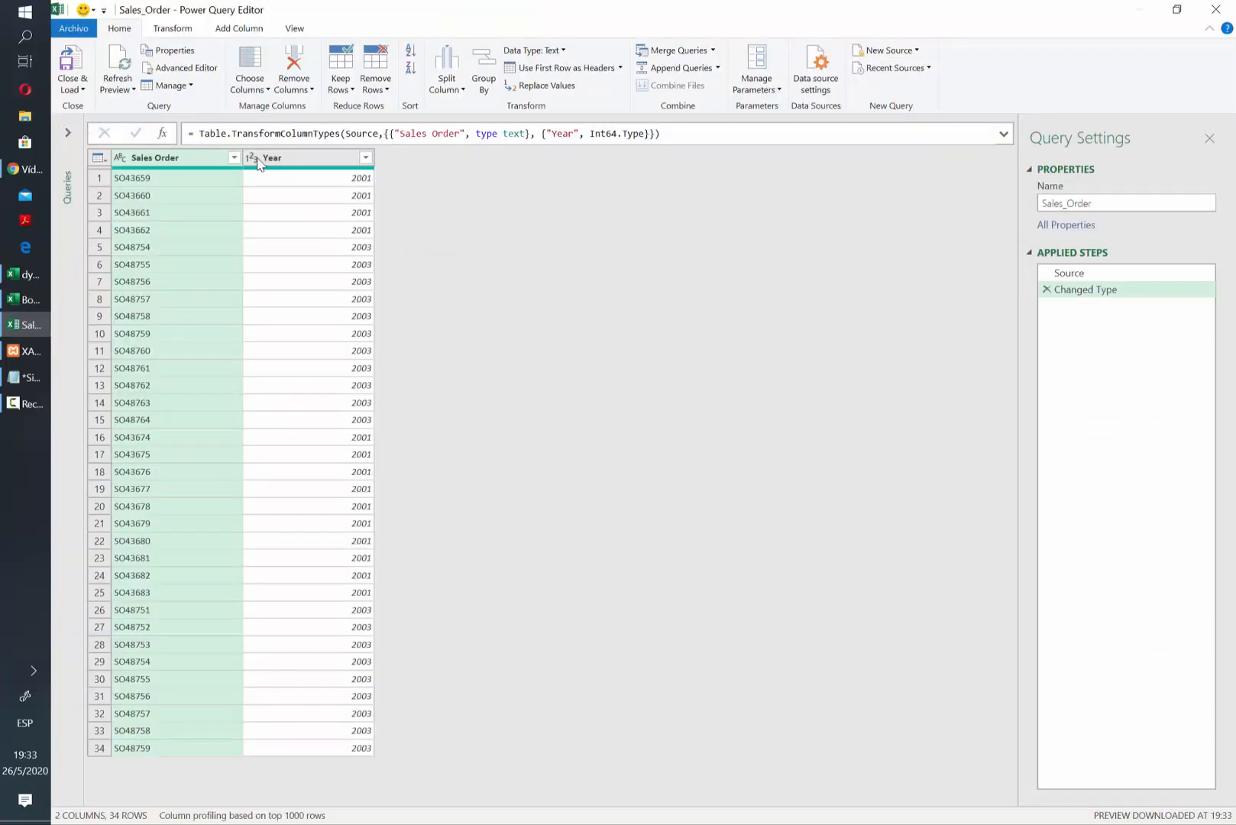
pyautogui.click(365, 157)
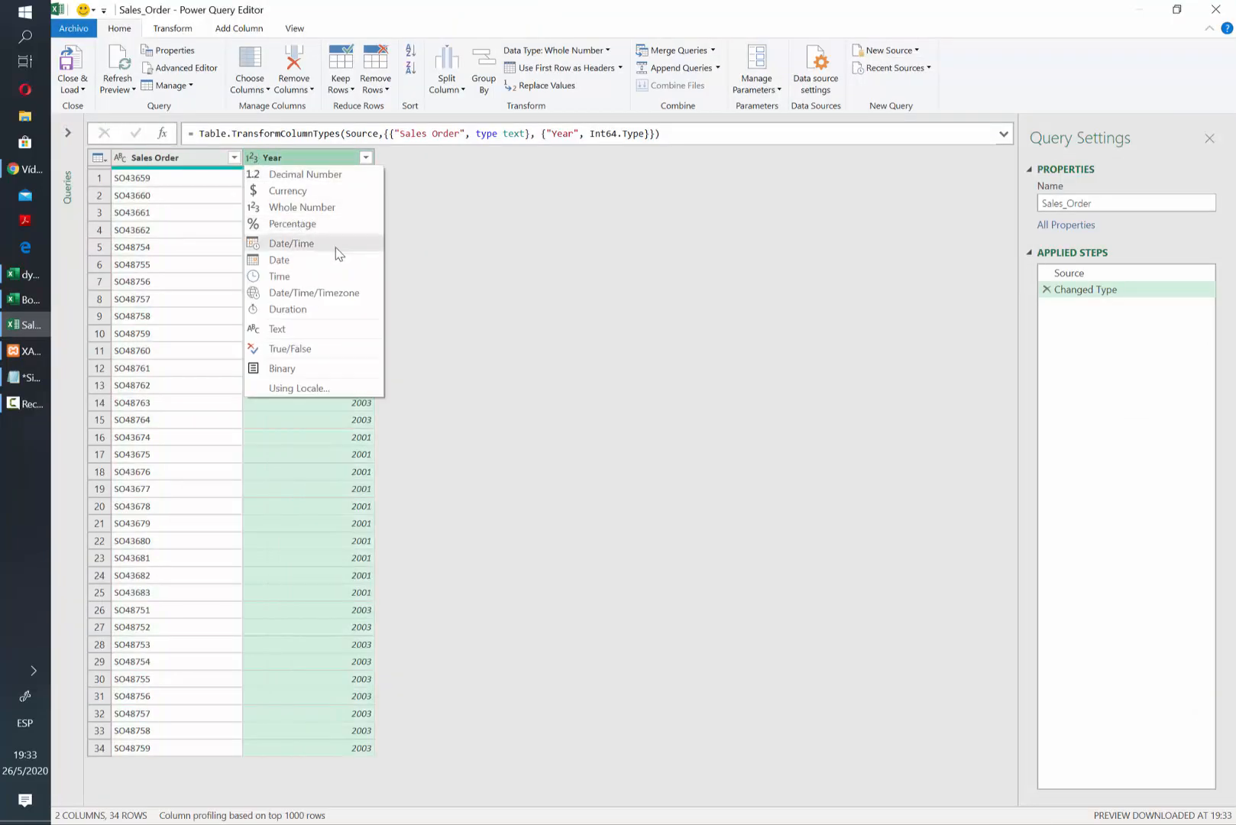
pyautogui.click(276, 329)
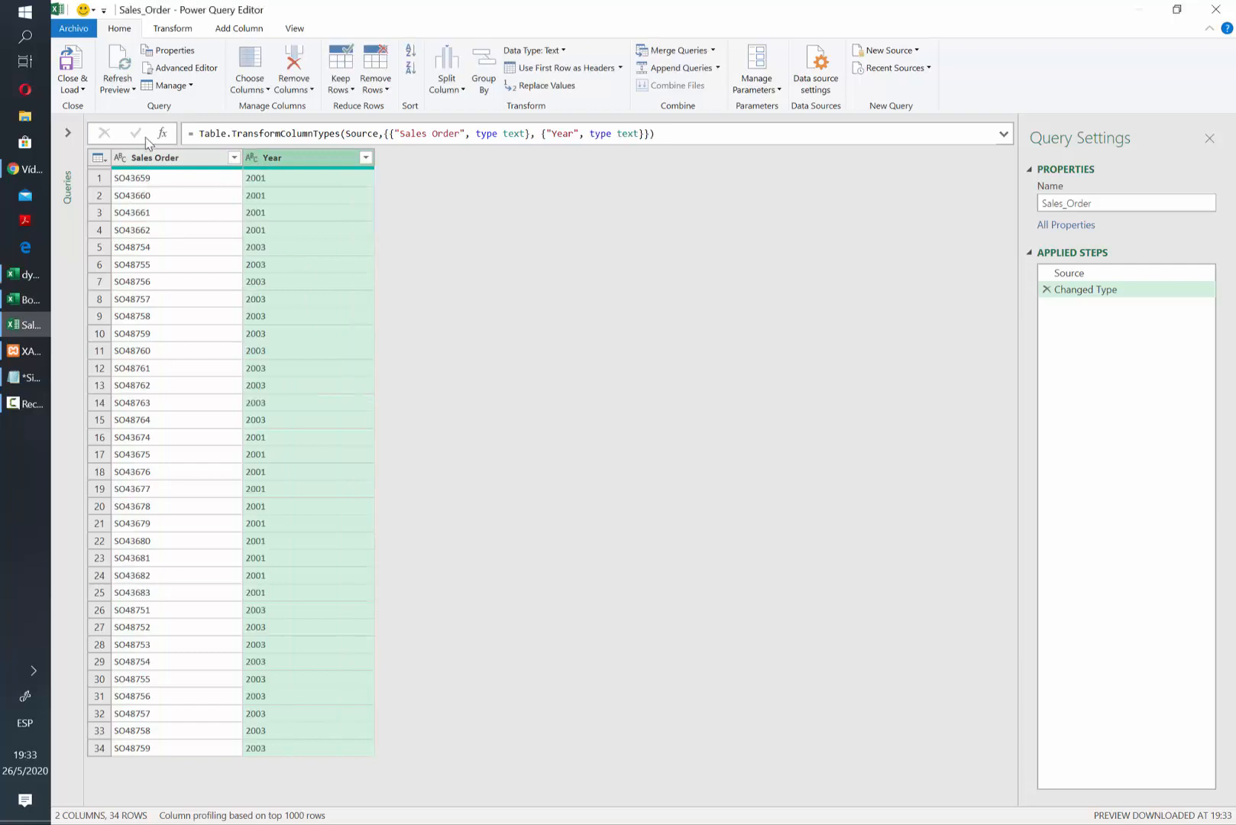
pyautogui.click(72, 69)
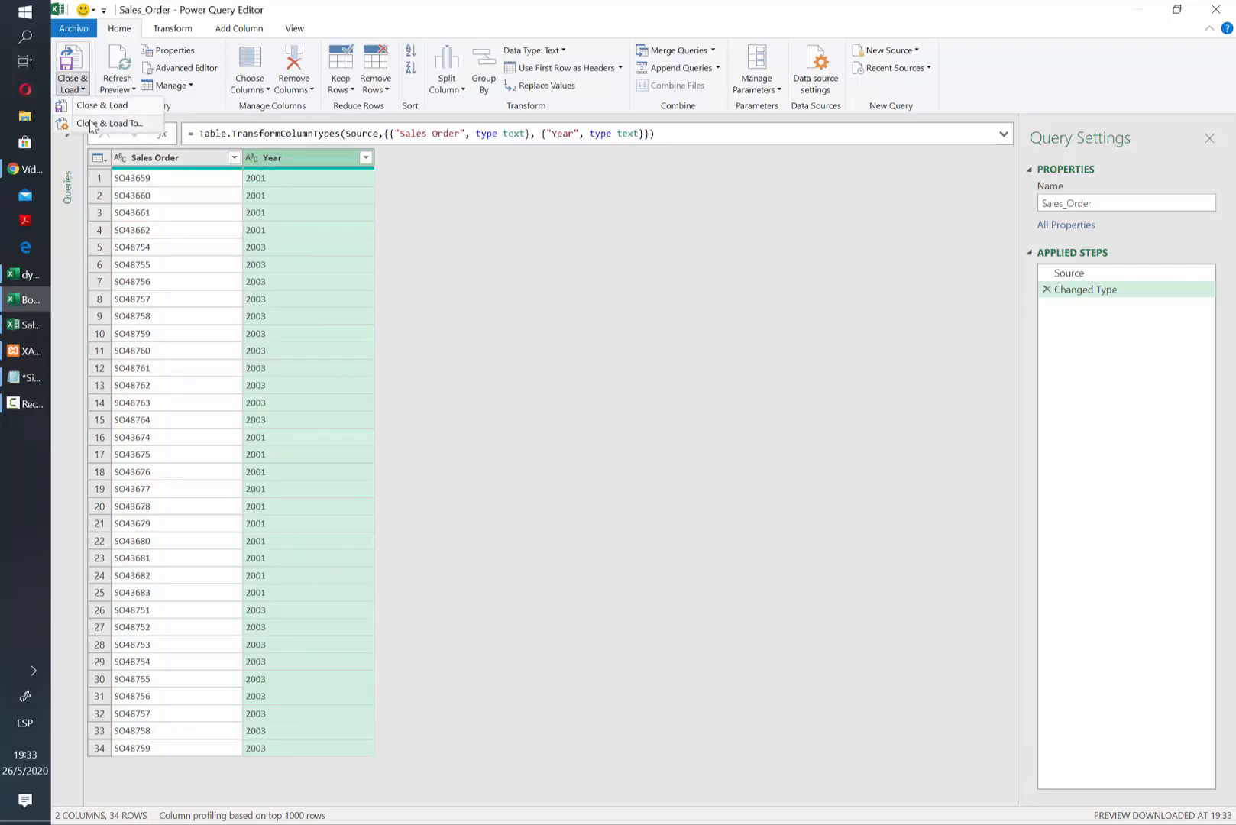
pyautogui.click(102, 105)
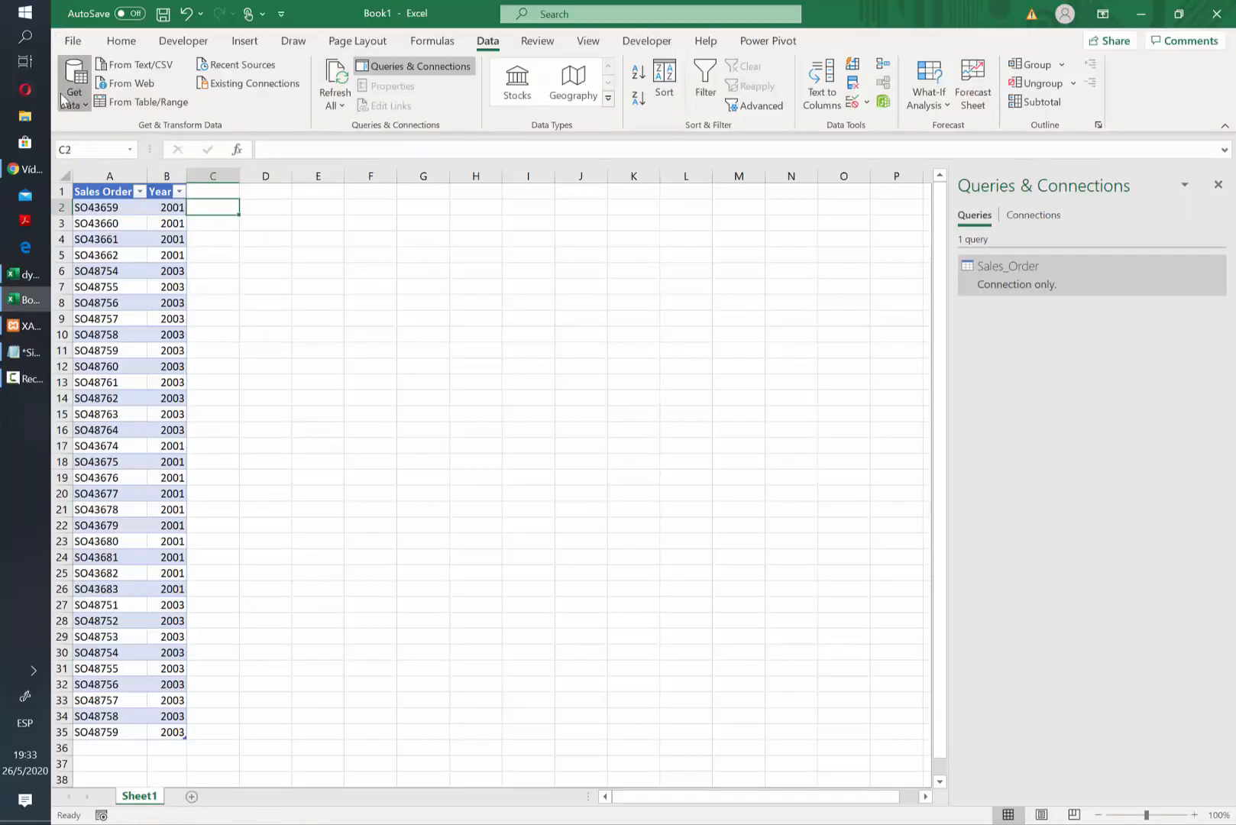
# Import MySQL adventureworks sales order headers with 'limit 10' on the SQL and load them to a sheet.
pyautogui.click(73, 82)
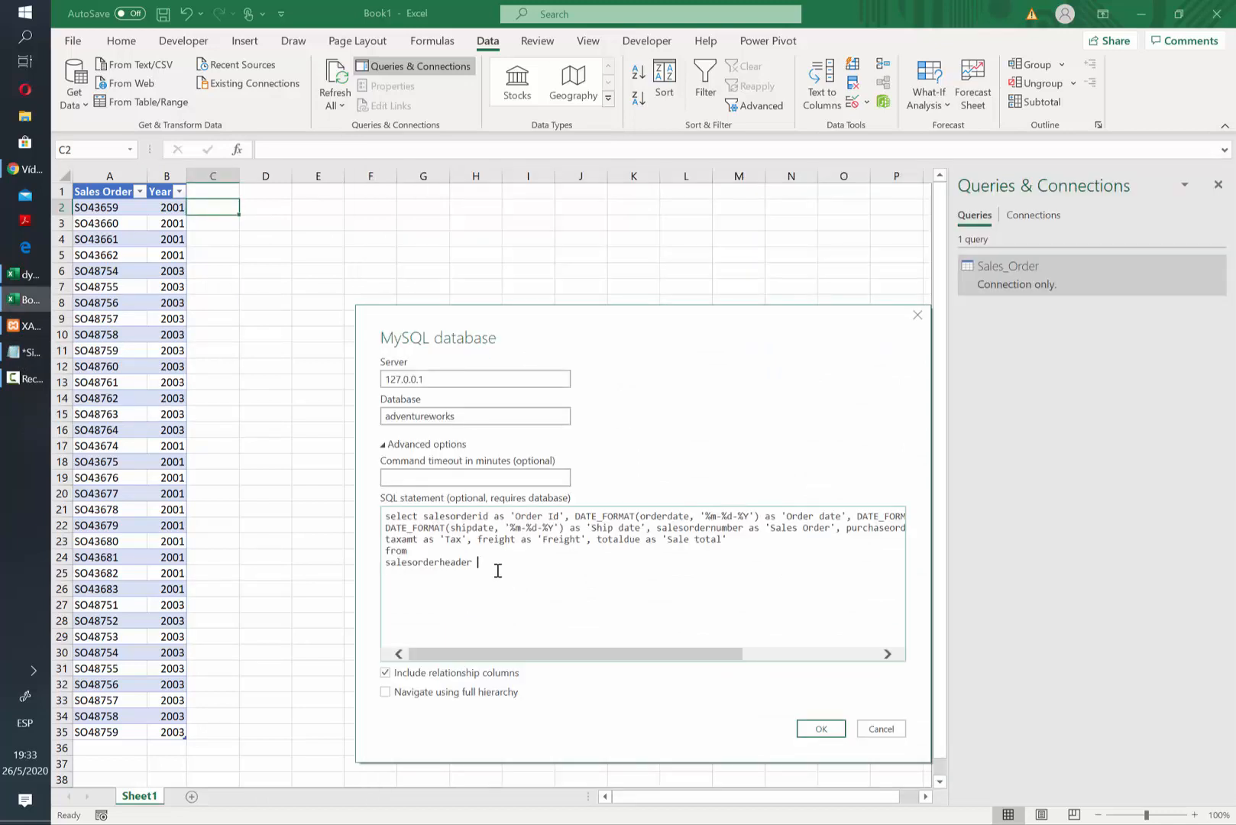
pyautogui.moveTo(512, 574)
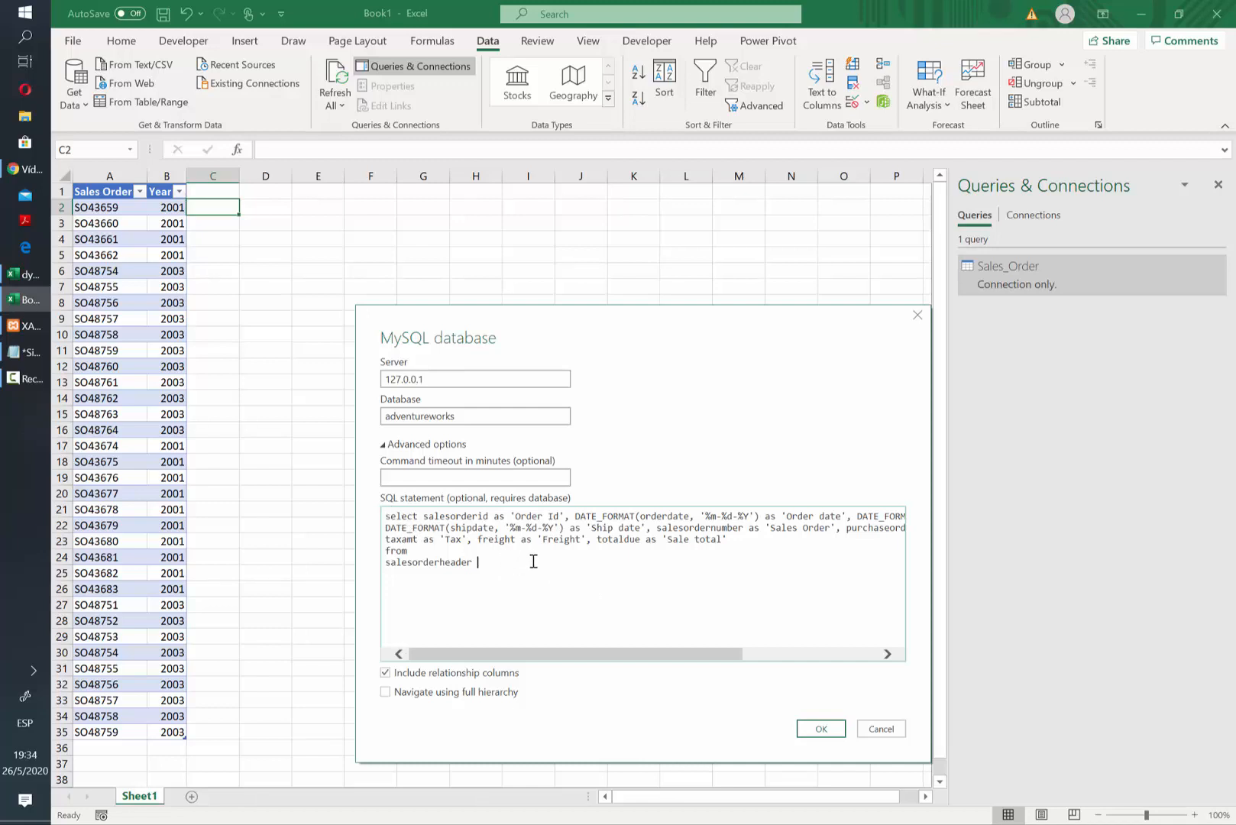
pyautogui.write('limit 10')
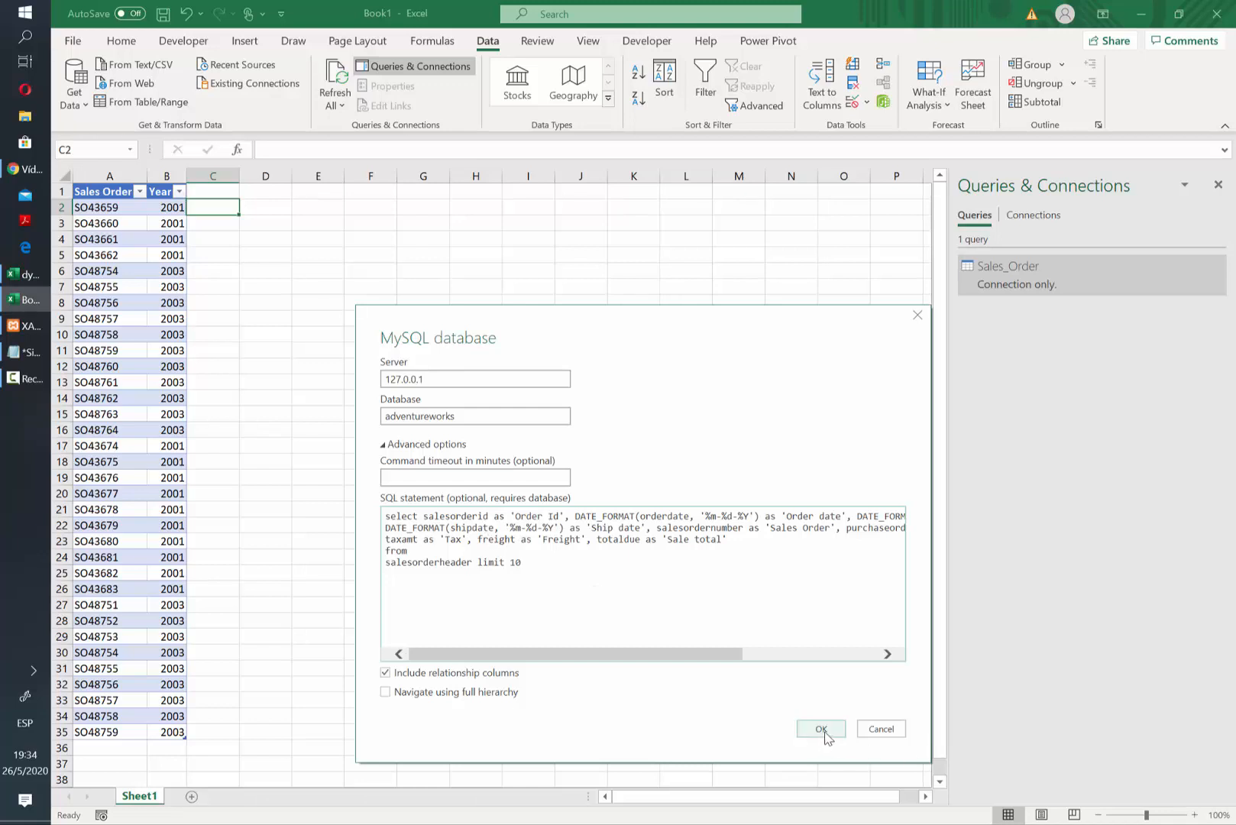
pyautogui.click(820, 728)
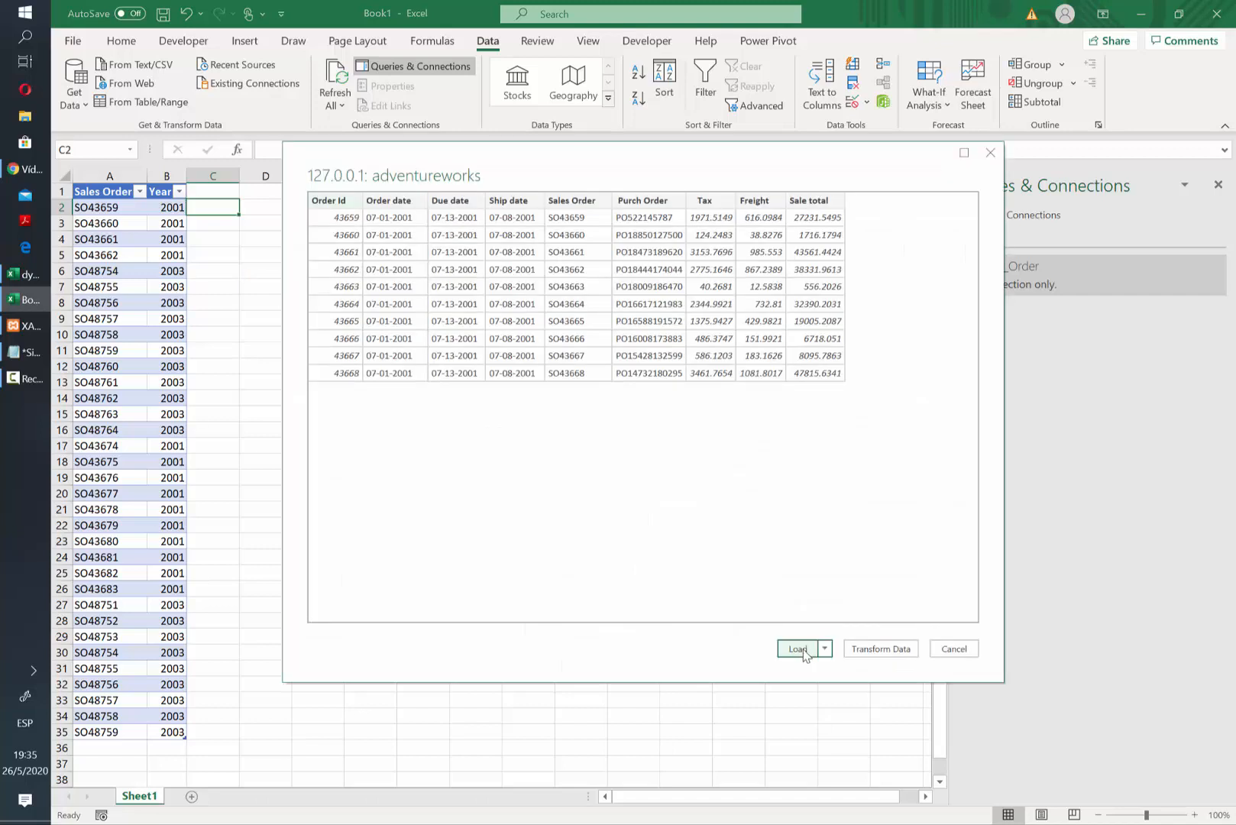
pyautogui.click(799, 648)
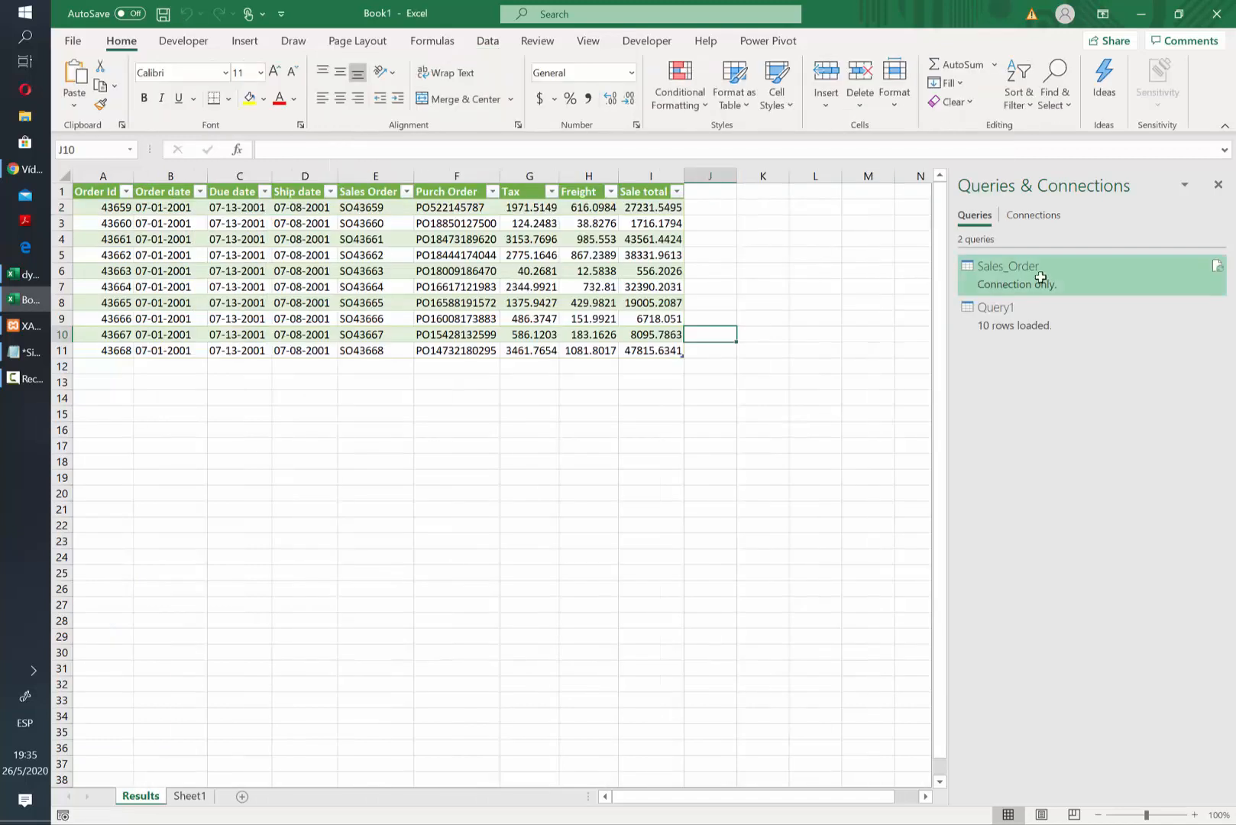
# Edit the Sales_Order query and start a Custom Column from Add Column.
pyautogui.rightClick(1005, 265)
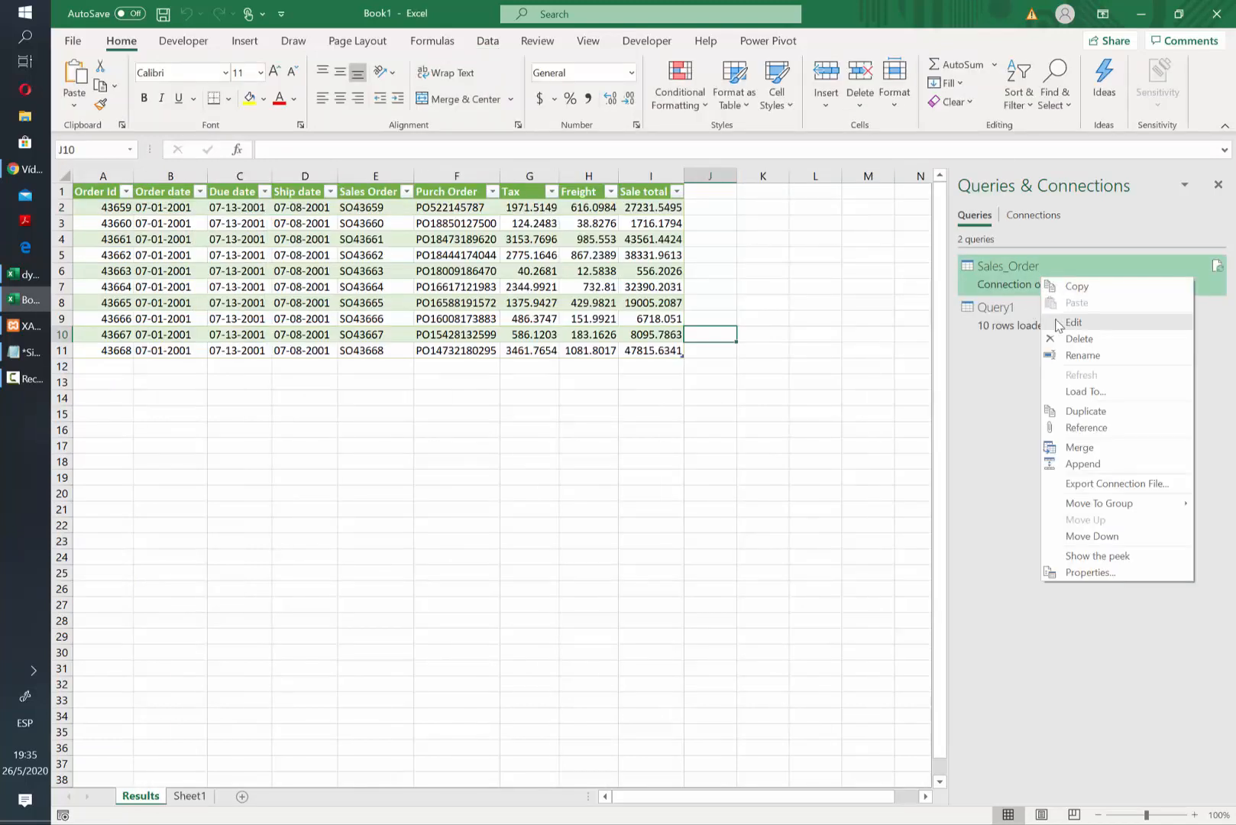
pyautogui.click(1074, 323)
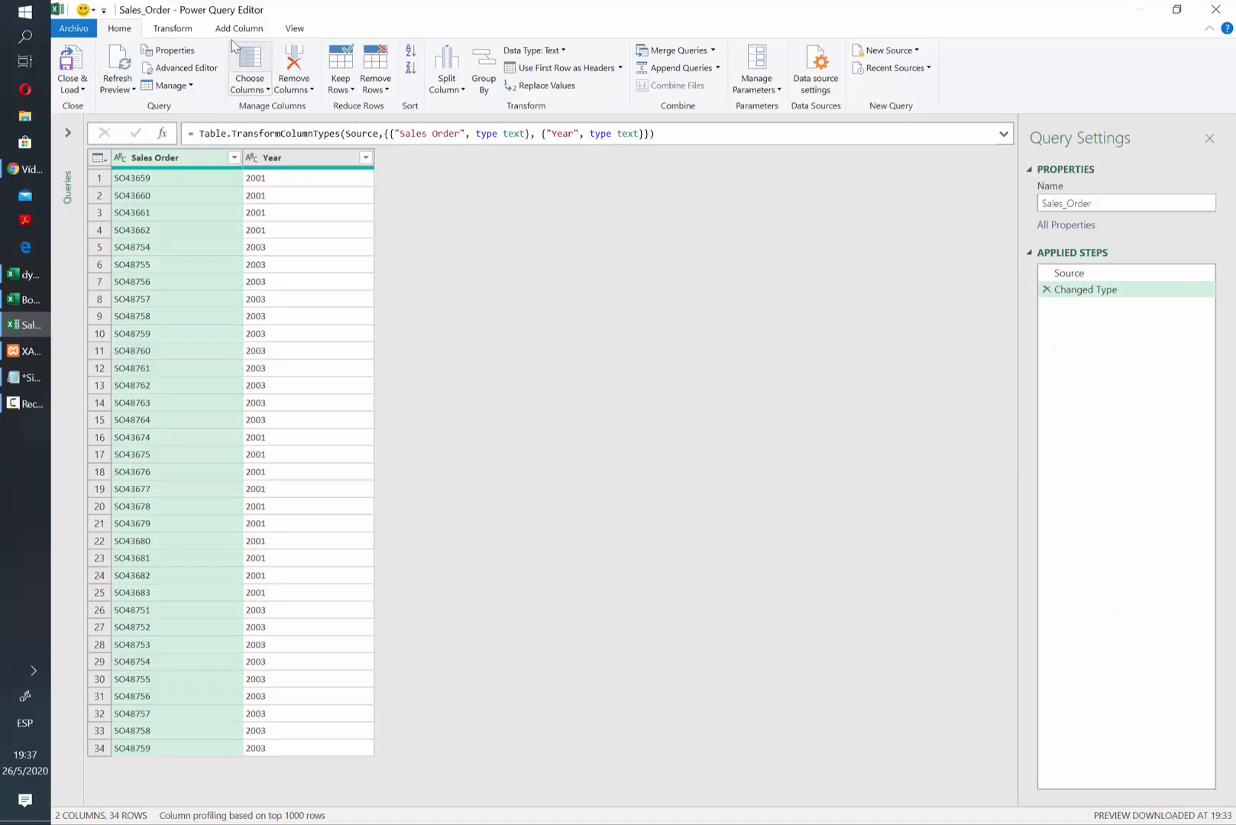
pyautogui.click(128, 69)
pyautogui.write('= "(salesordernumber =')
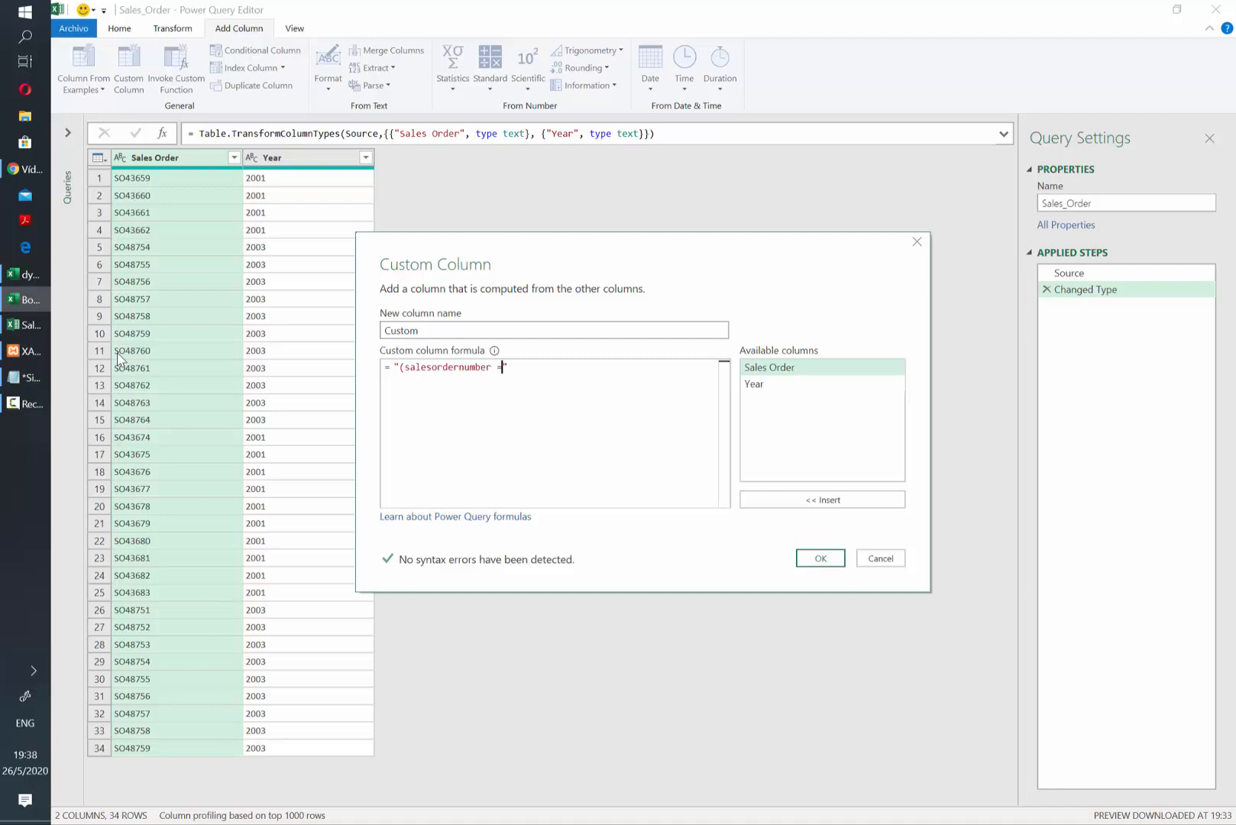
# Write the custom column formula joining [Sales Order] and [Year] into the SQL condition text and confirm it.
pyautogui.write('=')
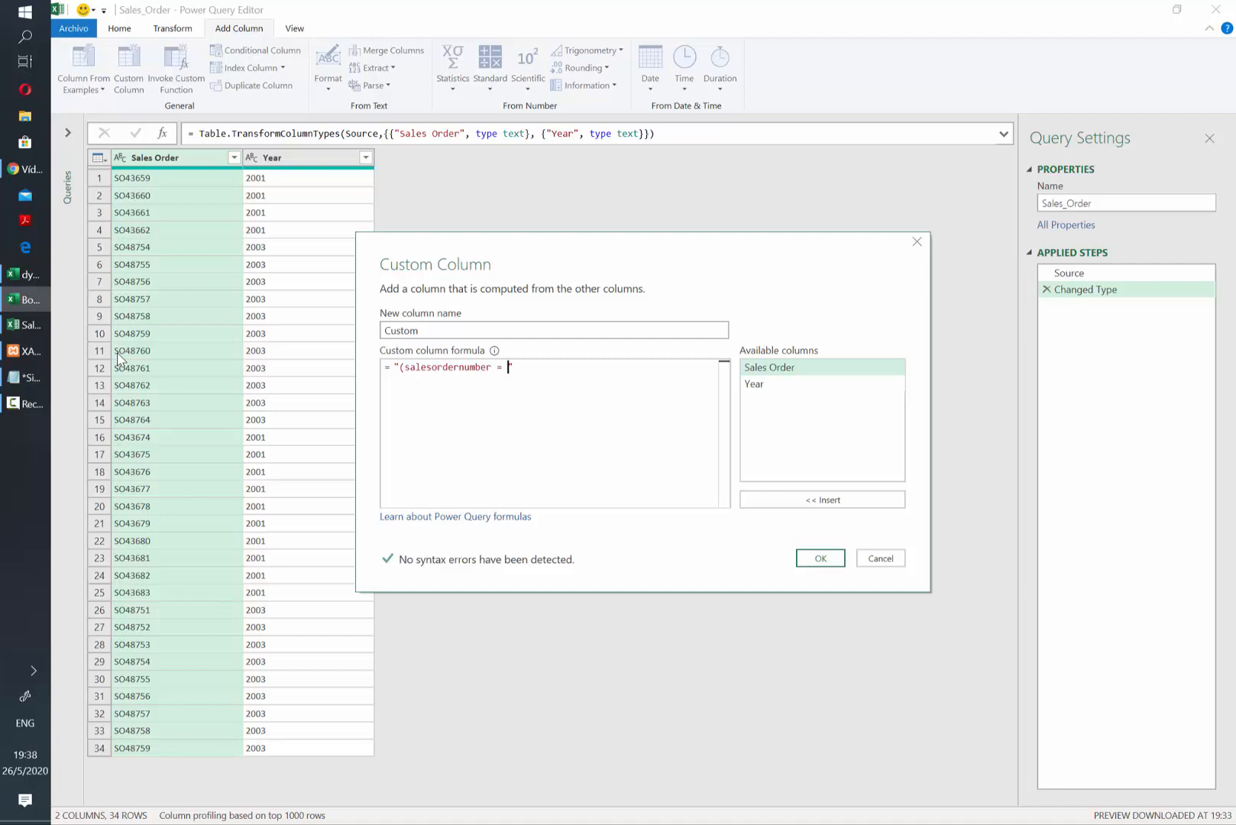
pyautogui.write('\' and year()"')
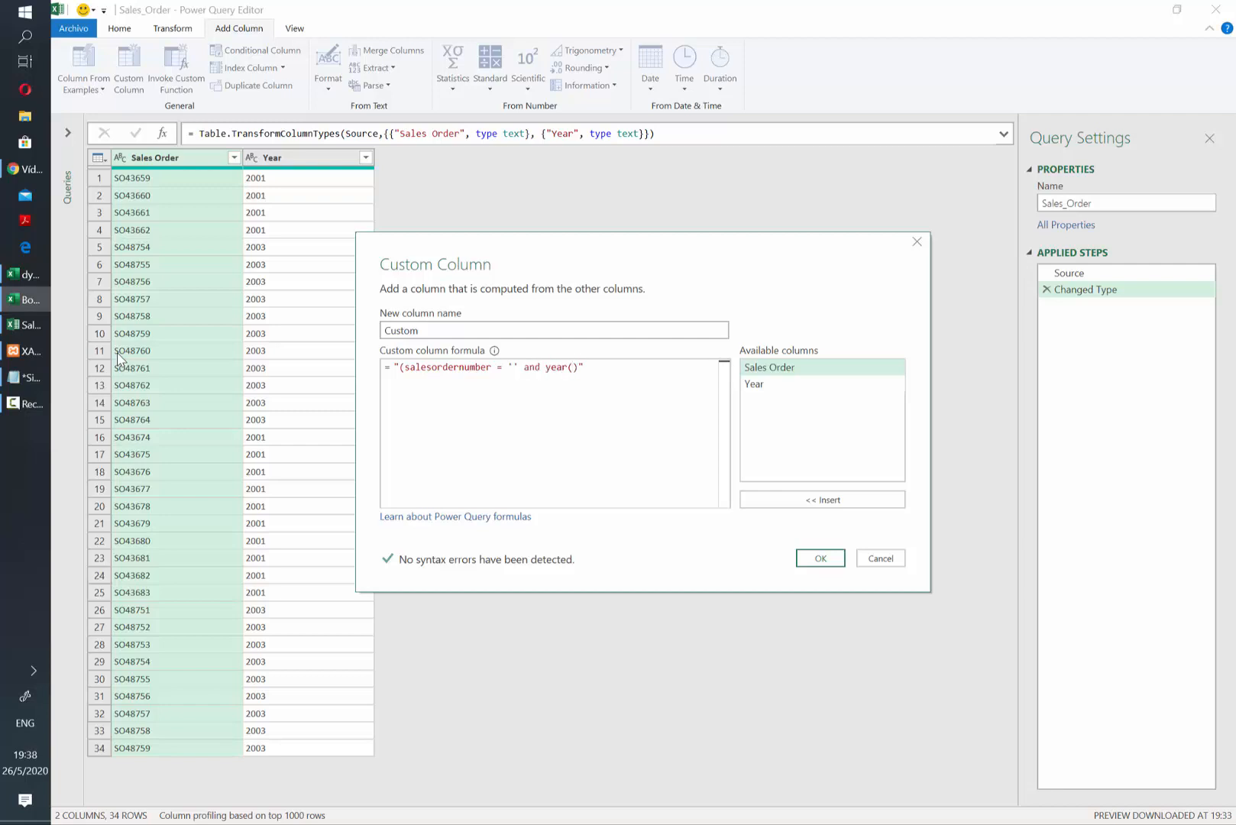
pyautogui.write('orderdate')
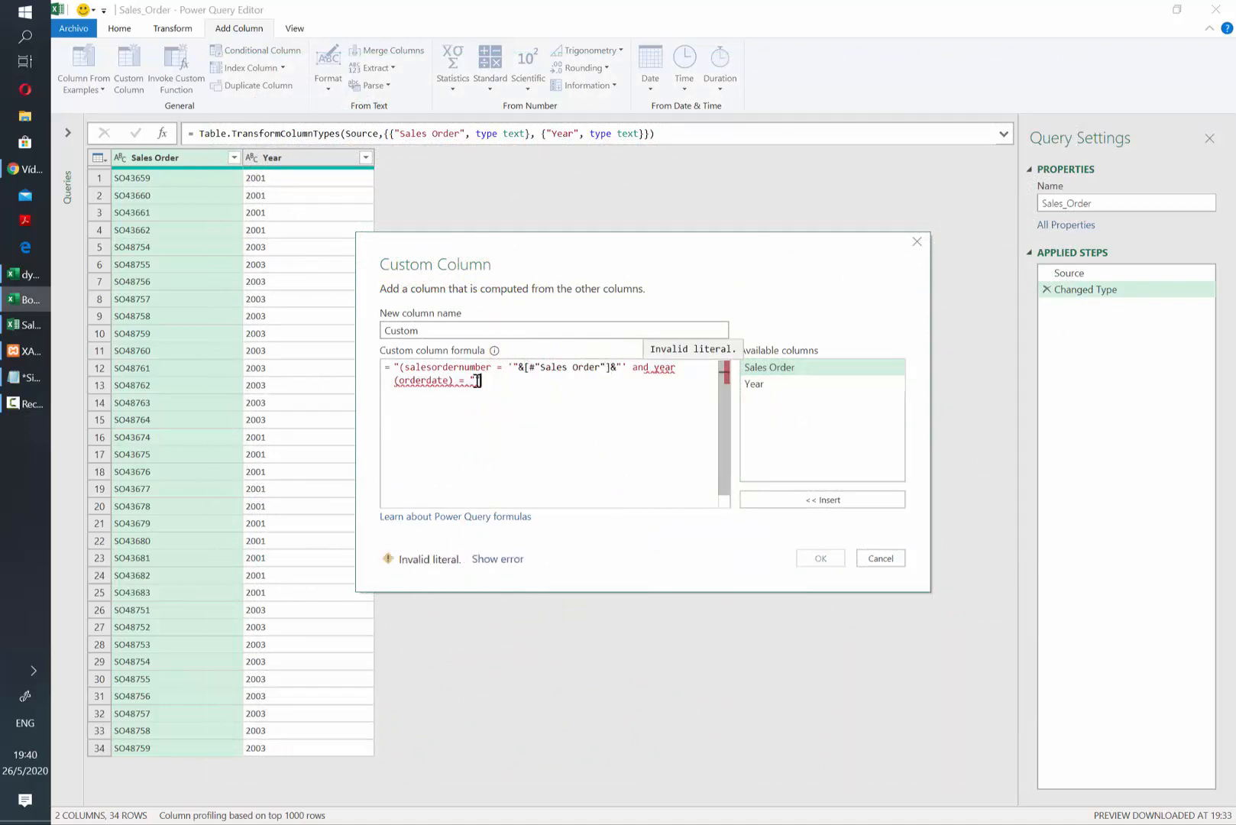
pyautogui.write('[Year]&")')
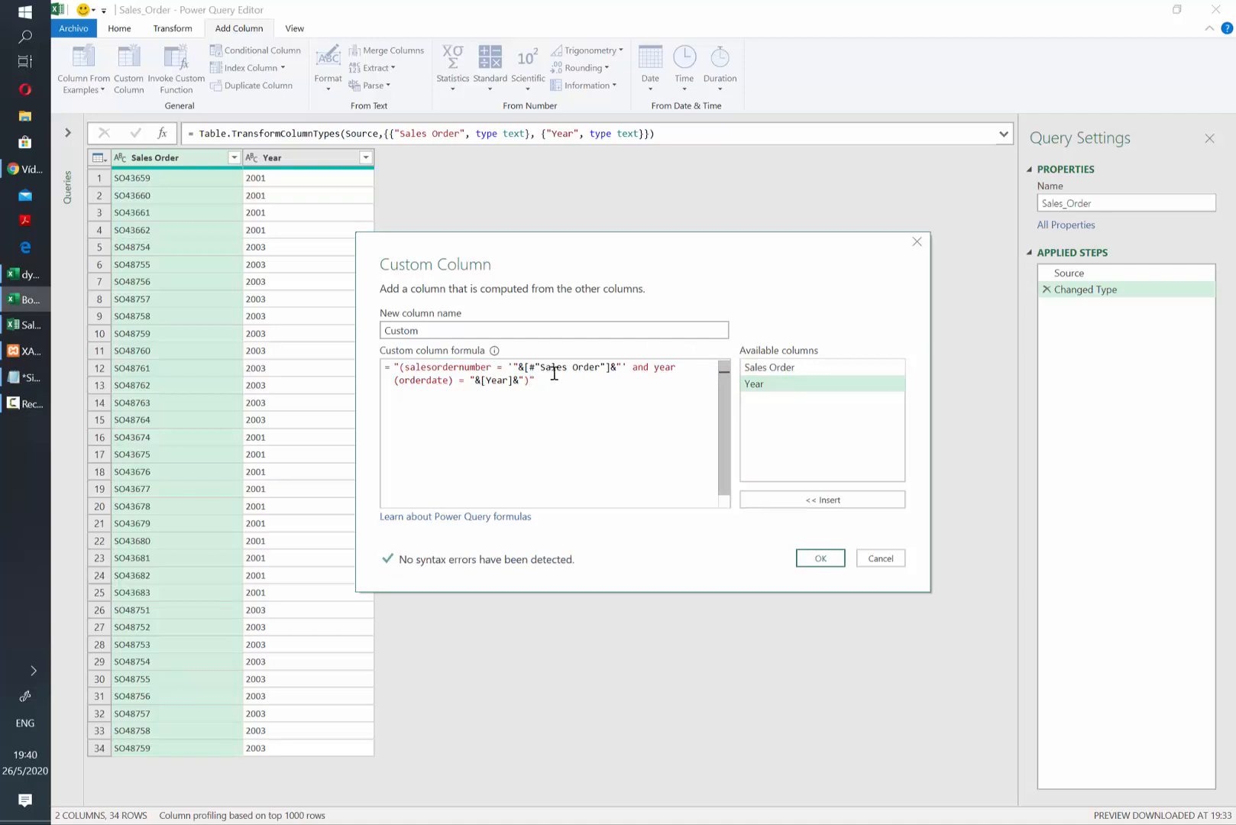
pyautogui.click(820, 558)
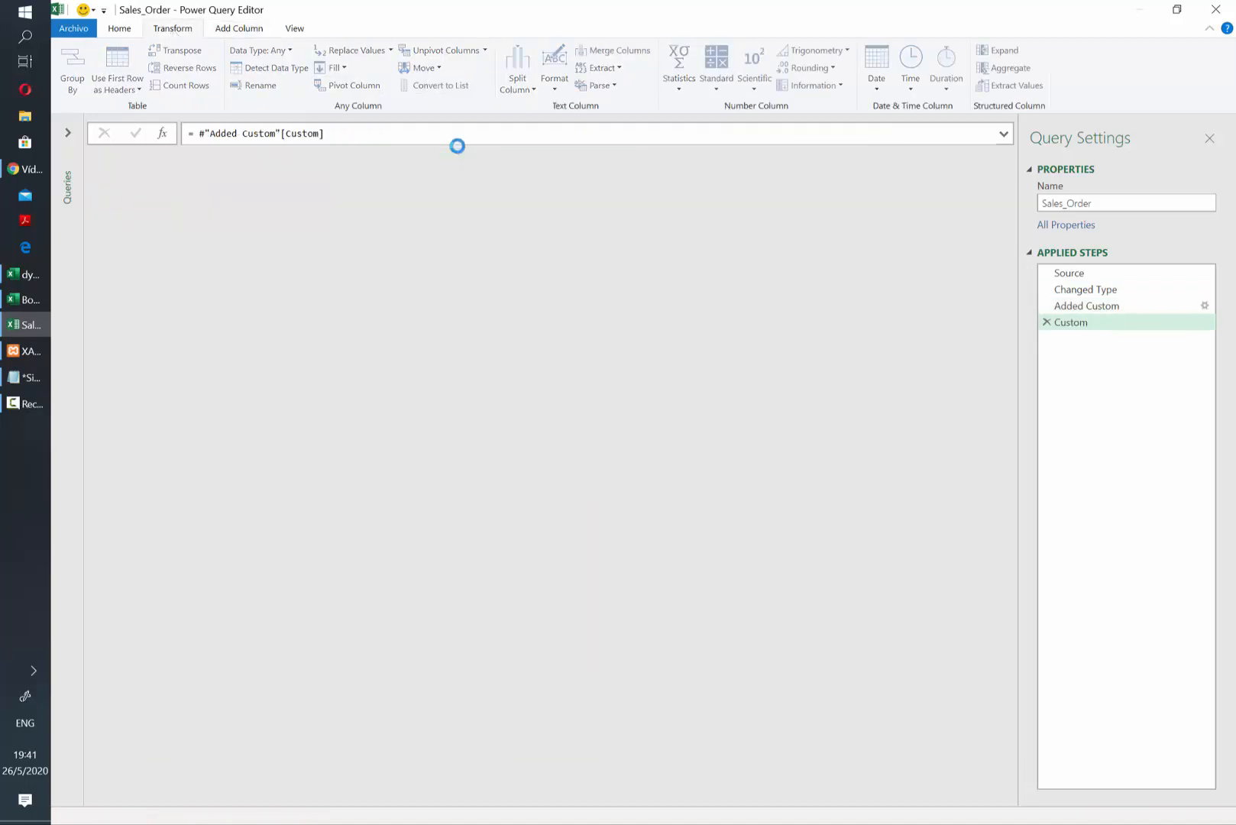
# Rewrite the Custom step as " WHERE "&Text.Combine(#"Added Custom"[Custom]," OR ").
pyautogui.click(1071, 323)
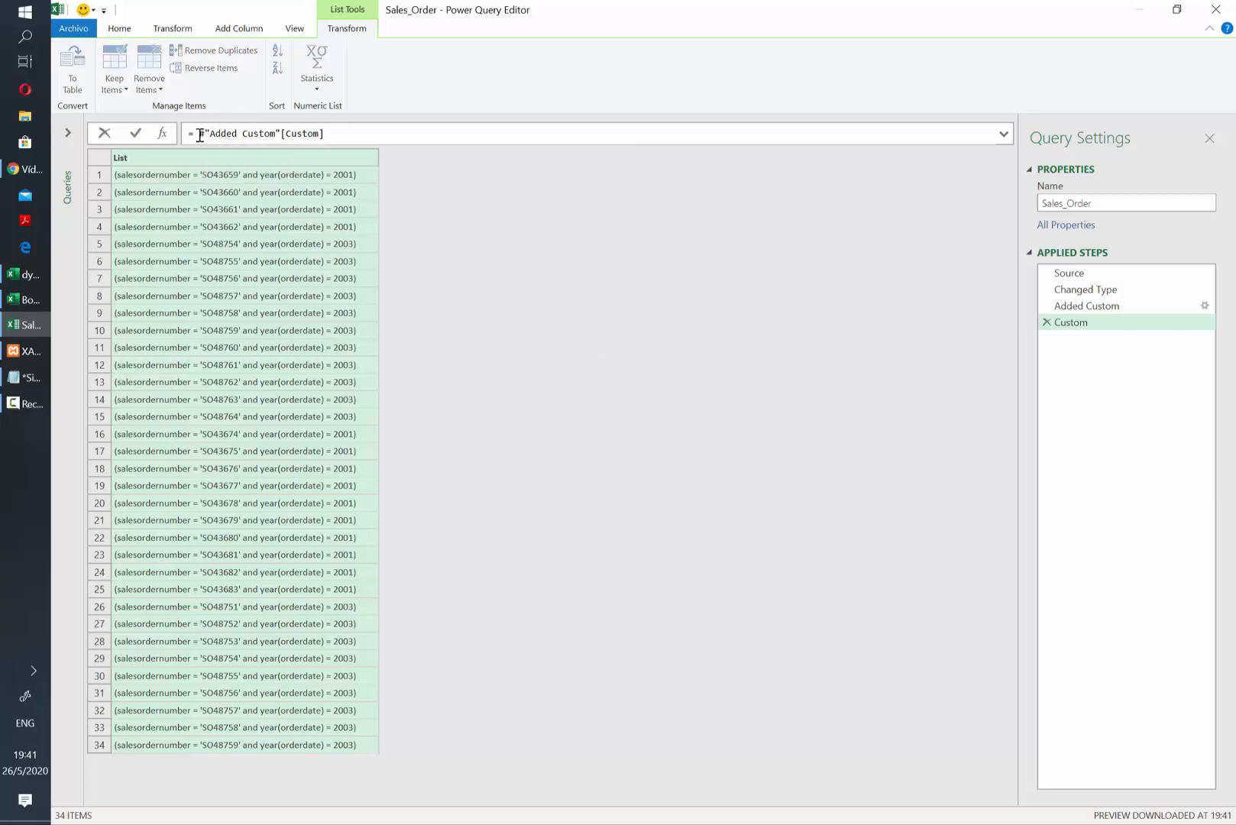
pyautogui.write('Text.Combine(')
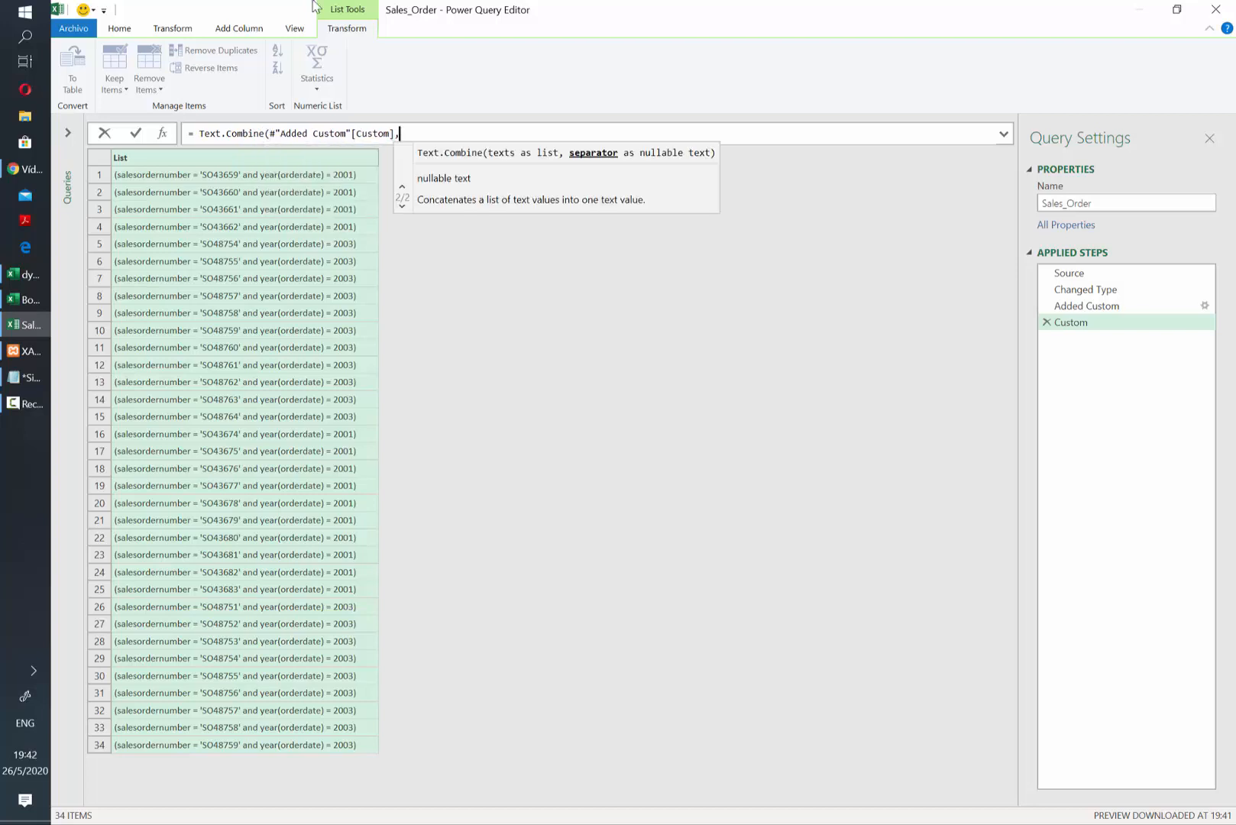
pyautogui.write('"')
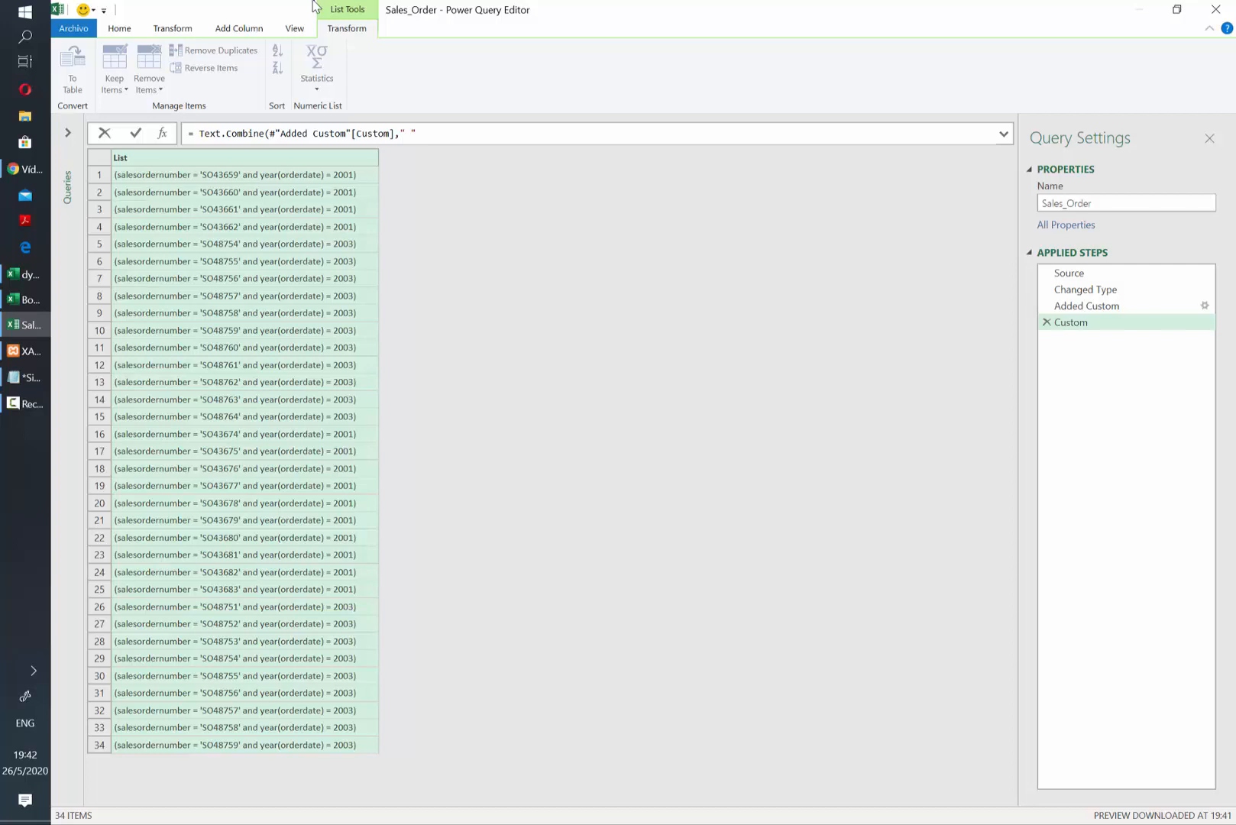
pyautogui.click(410, 133)
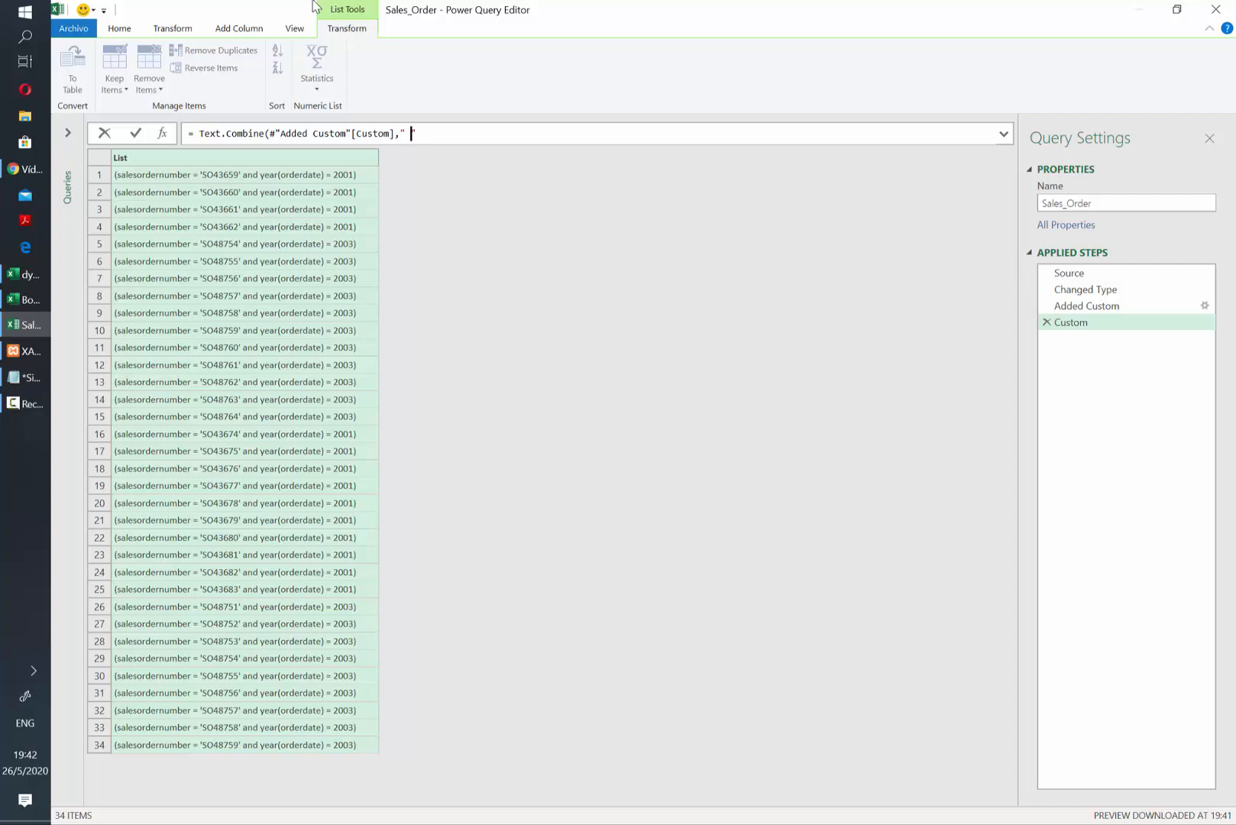
pyautogui.write('OR ")')
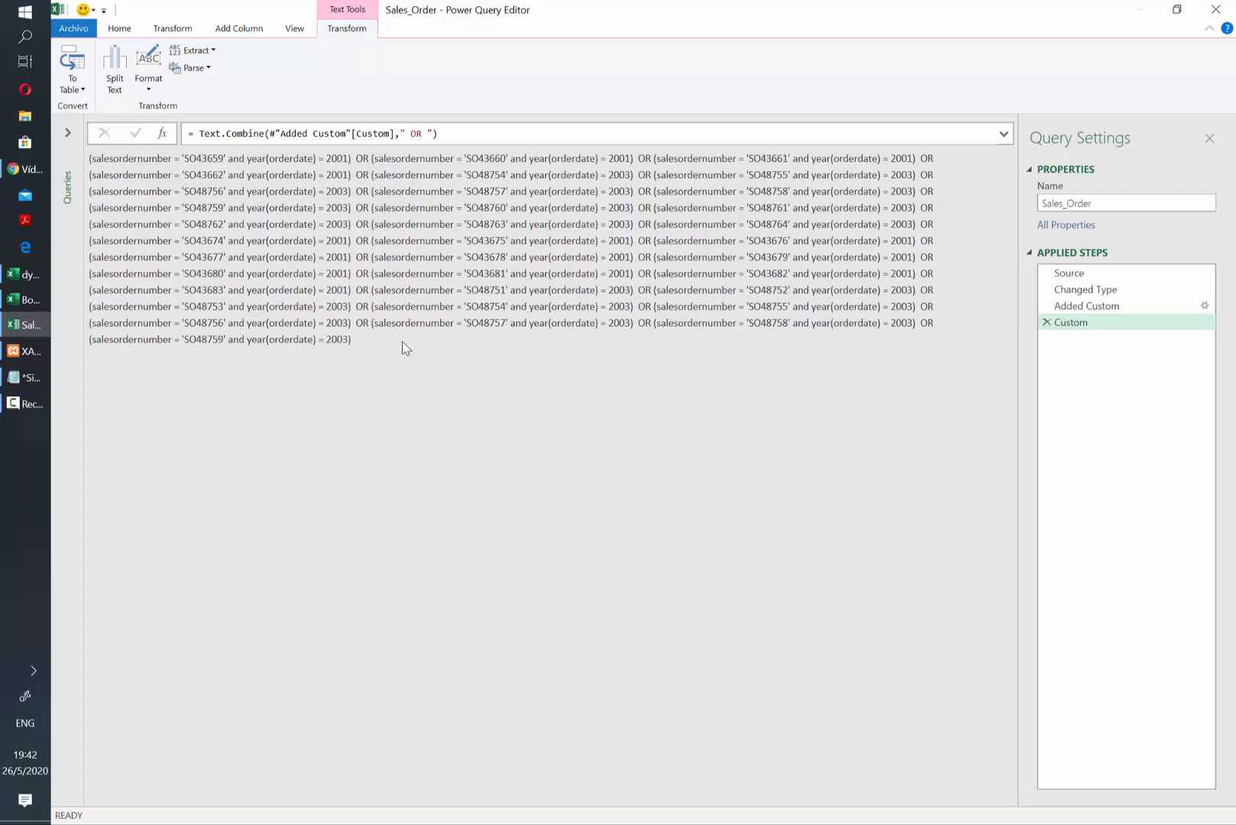
pyautogui.write('" HWR"&')
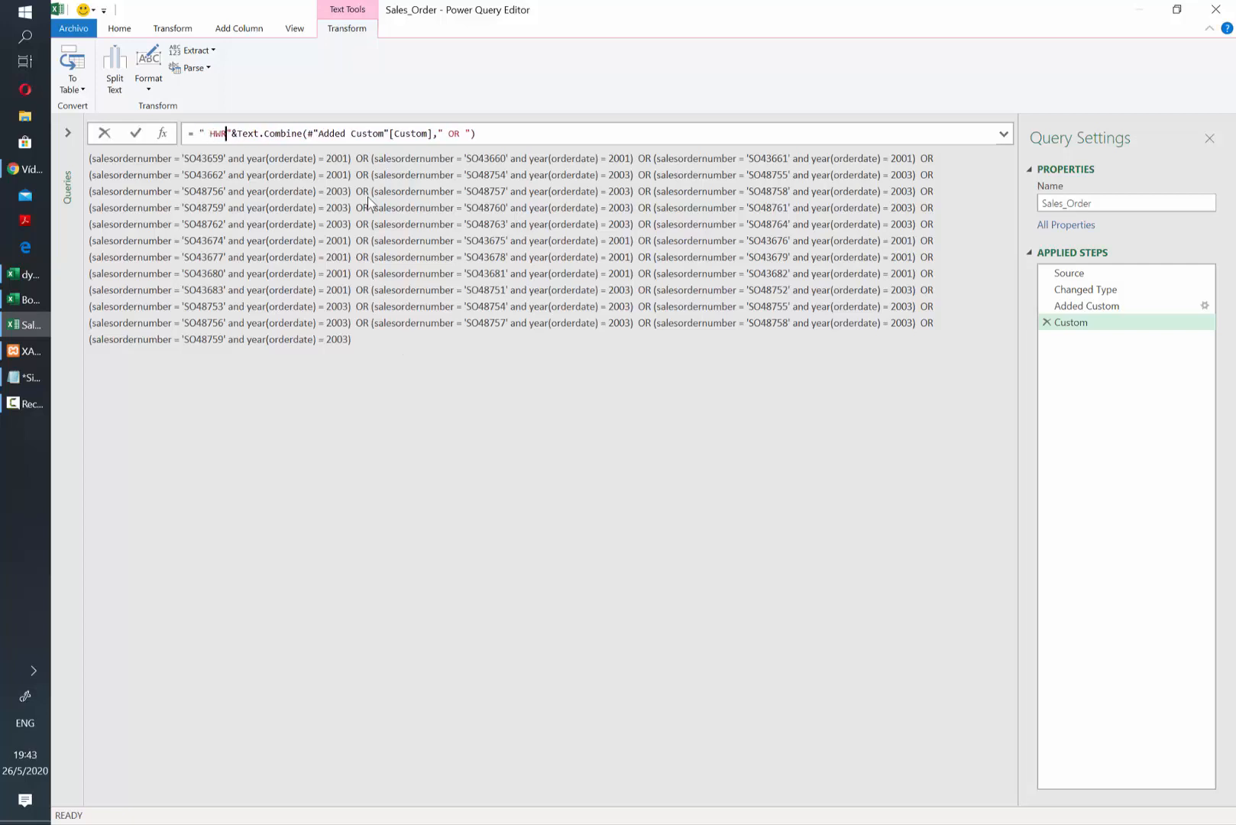
pyautogui.write('WHERE')
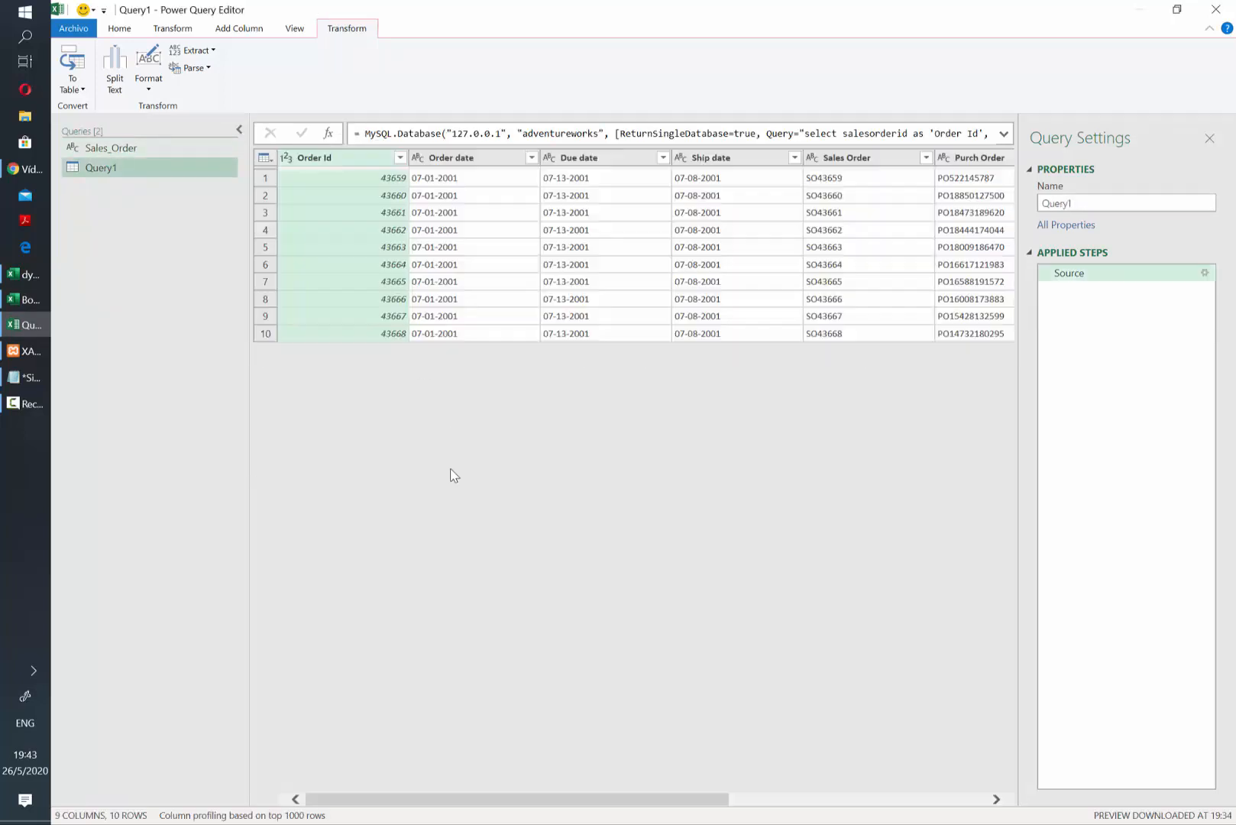
# Append &Sales_Order to Query1's SQL string and grant permission to run the native query.
pyautogui.click(120, 29)
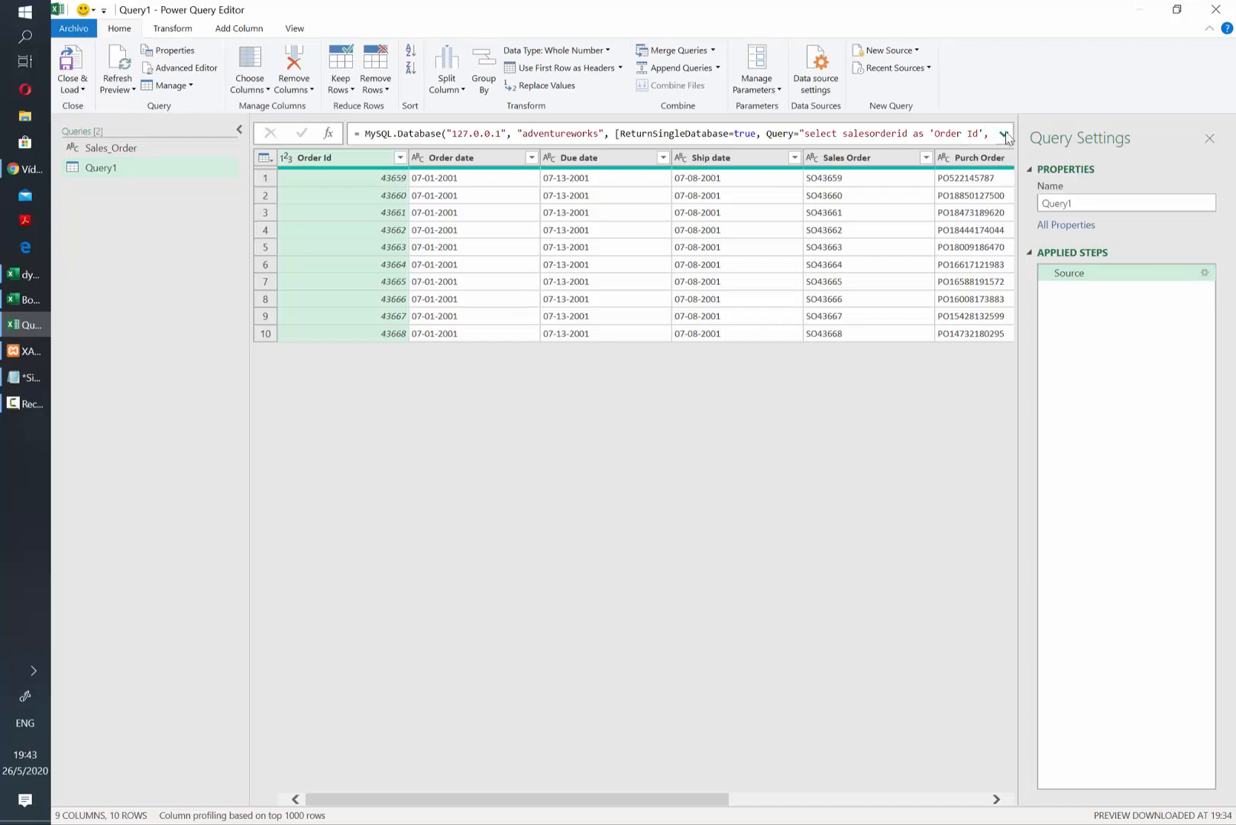
pyautogui.click(1003, 133)
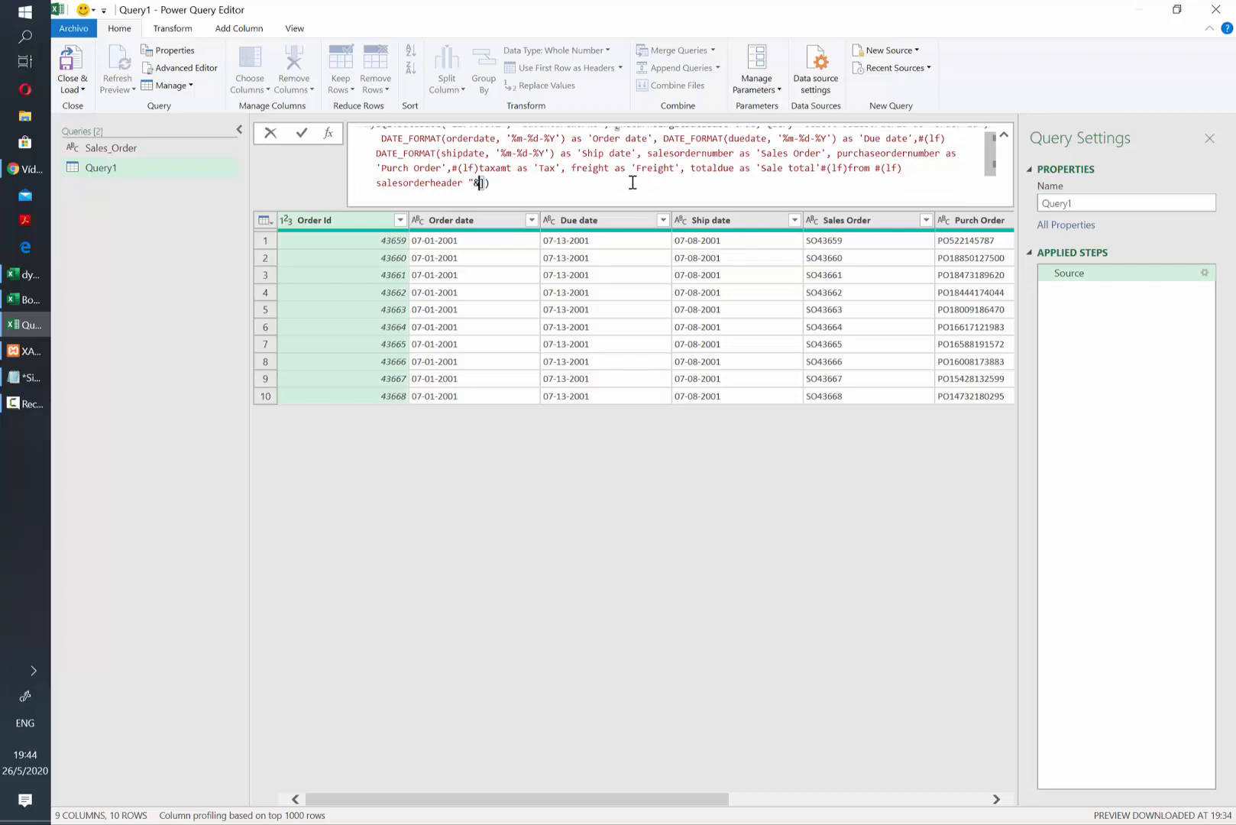
pyautogui.moveTo(1009, 165)
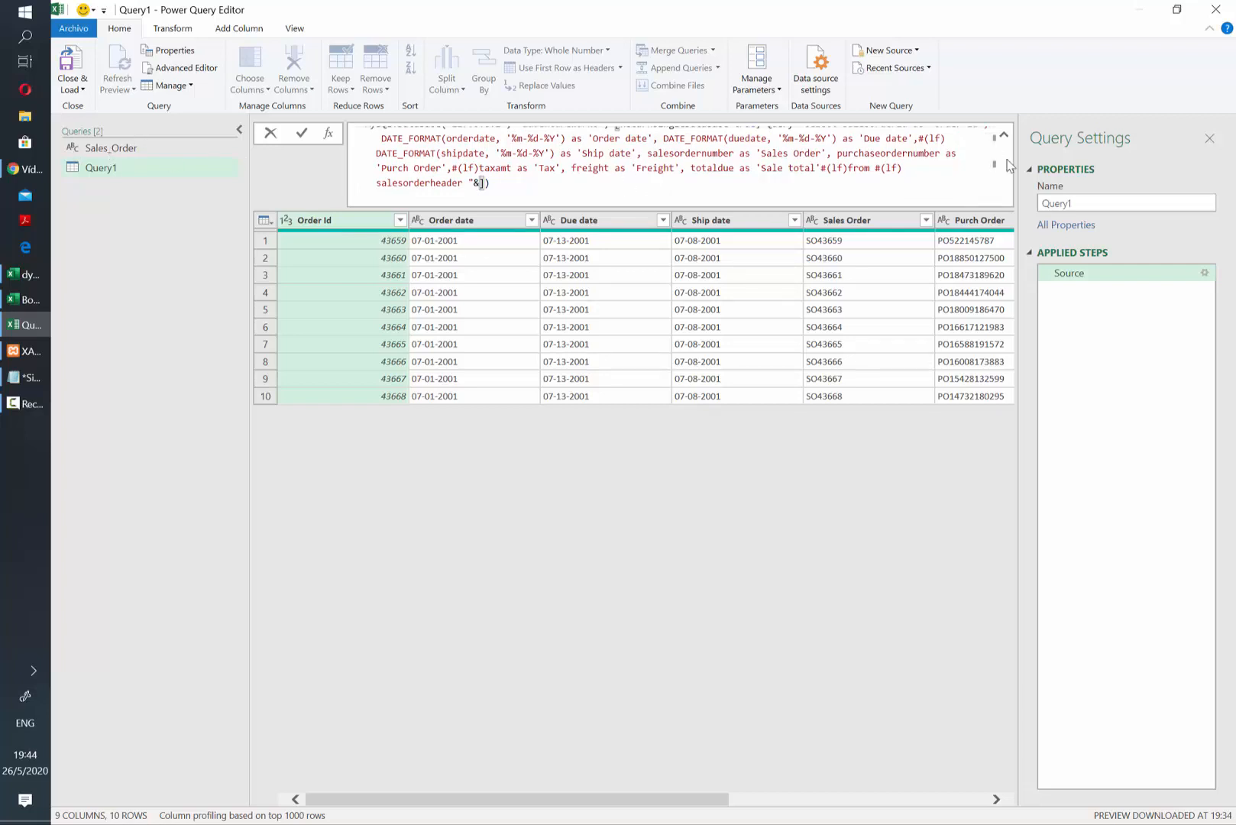
pyautogui.write('Sales_Order')
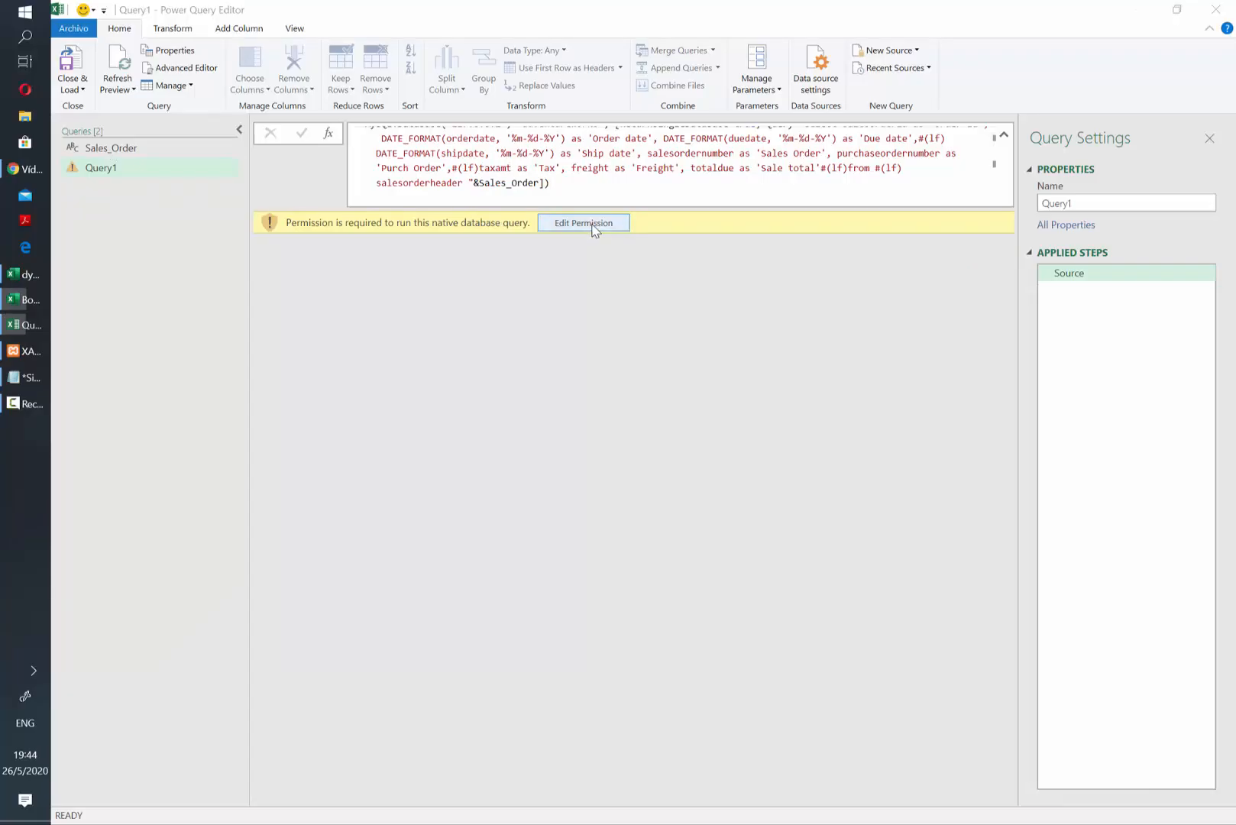
pyautogui.click(583, 222)
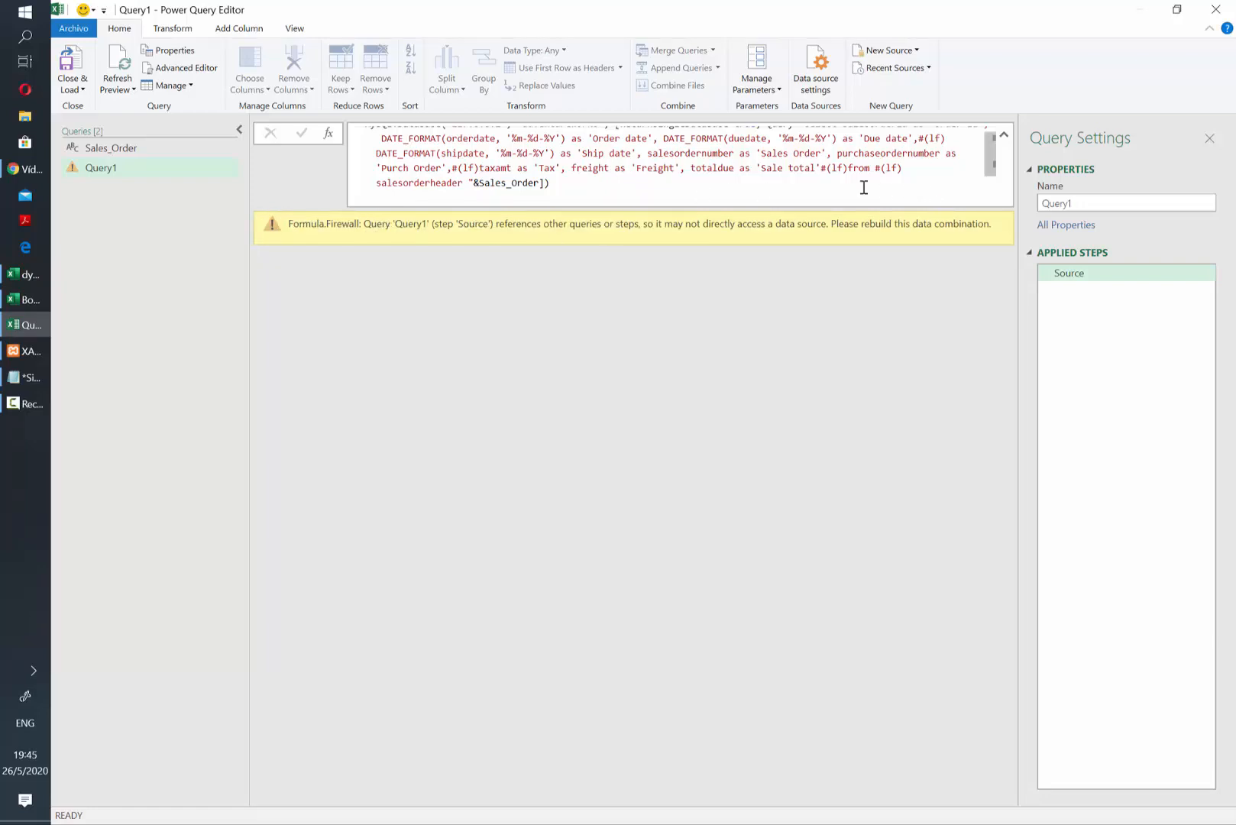
# Set the current workbook's privacy to Ignore the Privacy Levels in Query Options.
pyautogui.click(73, 27)
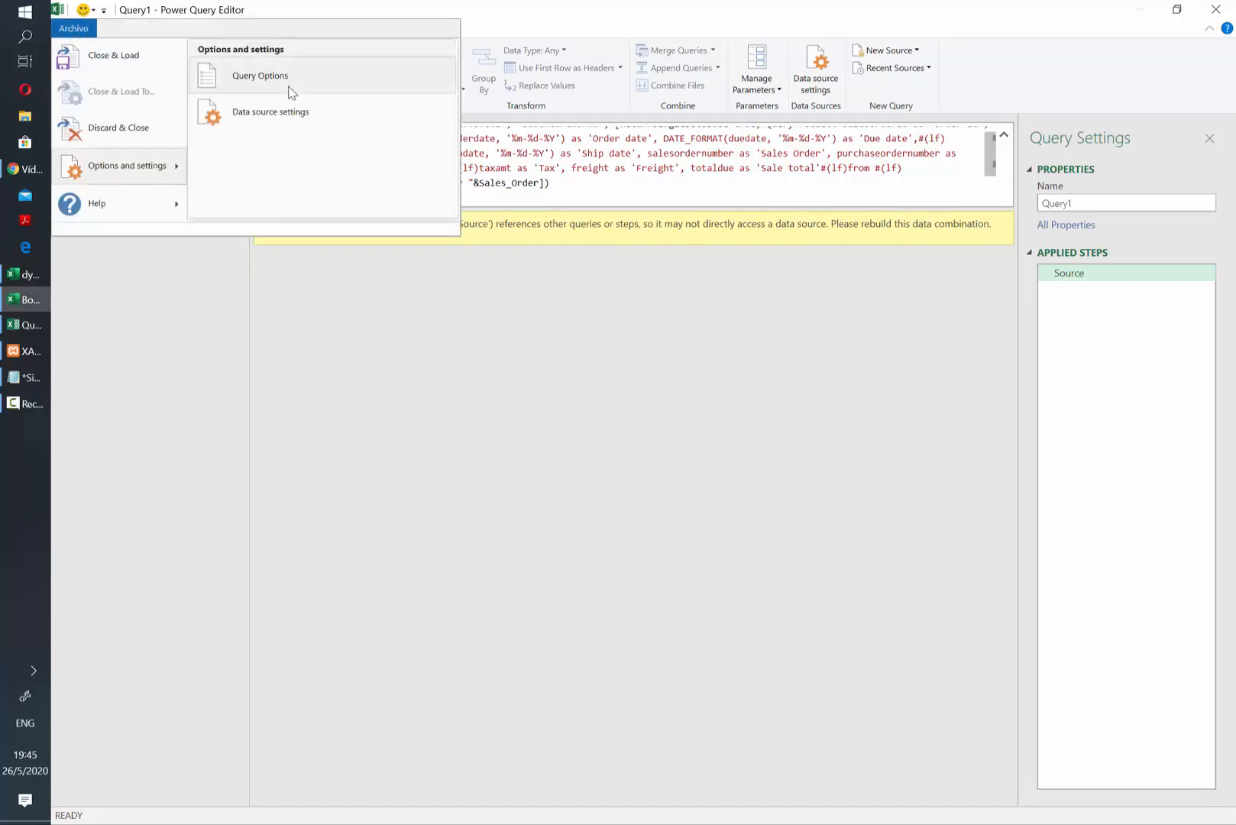
pyautogui.click(260, 75)
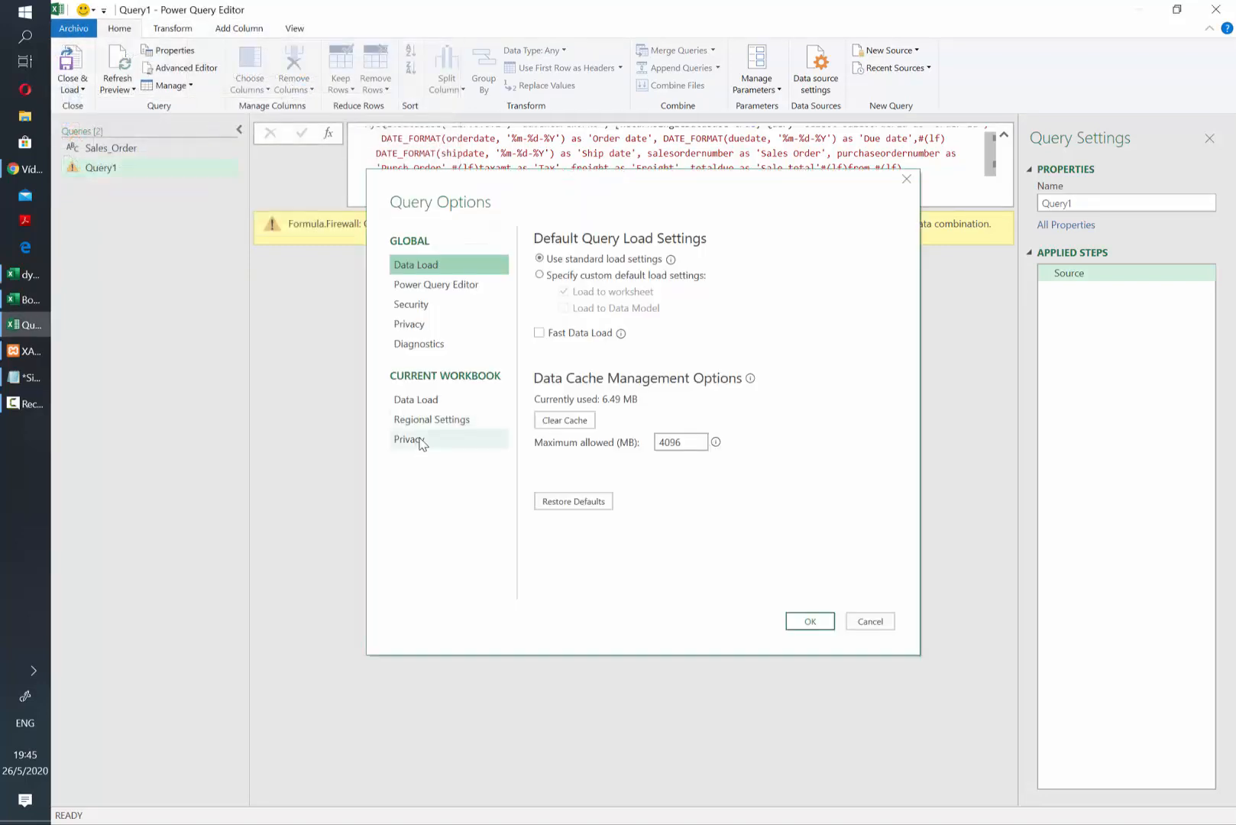
pyautogui.click(410, 439)
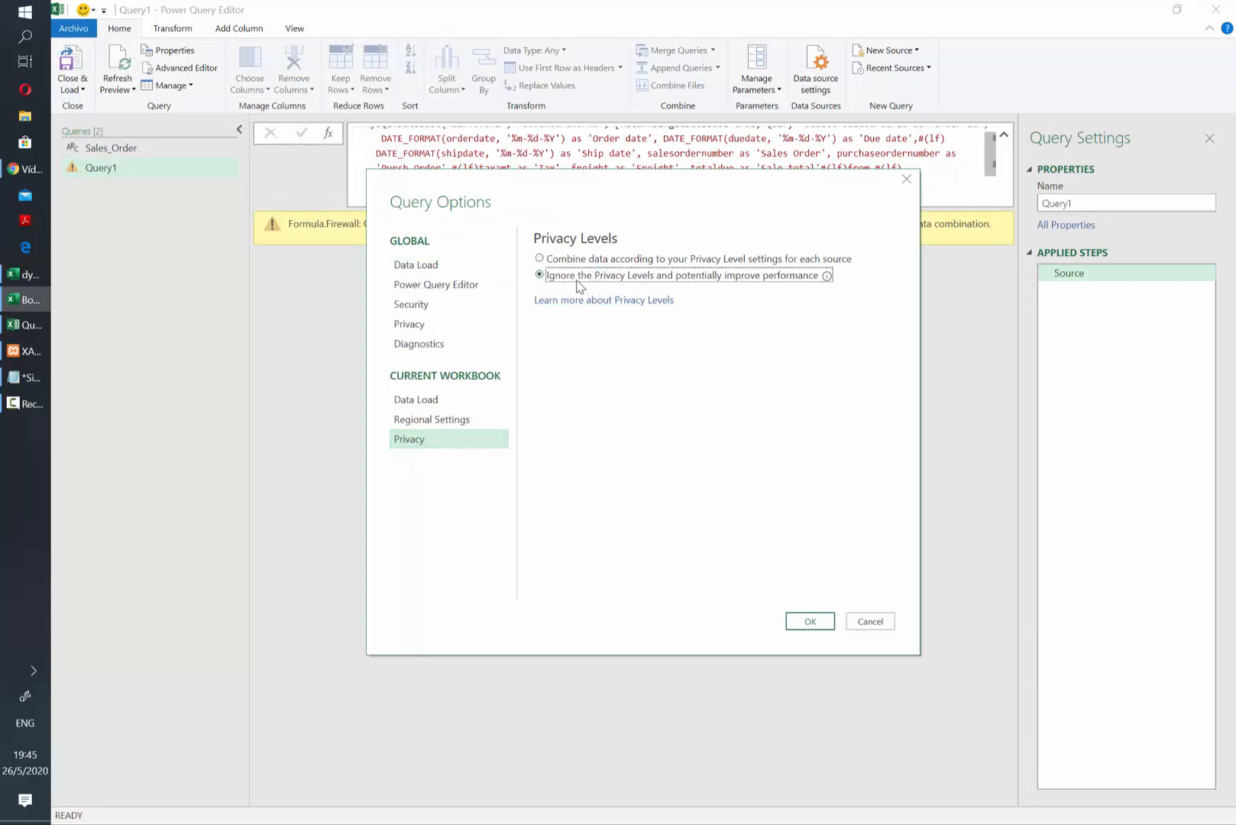
pyautogui.click(808, 620)
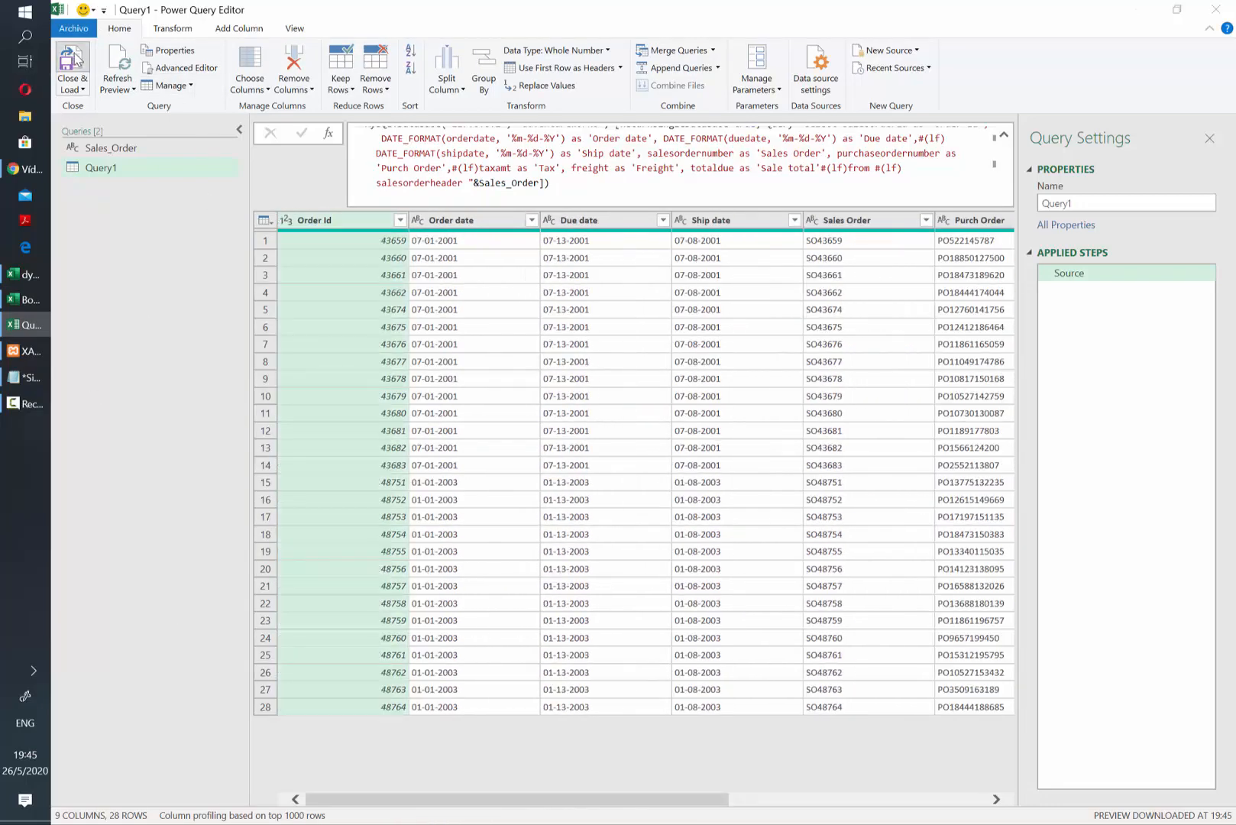
# Close & Load Query1 to the Results sheet and compare with the Sales Order/Year list on Sheet1.
pyautogui.click(70, 69)
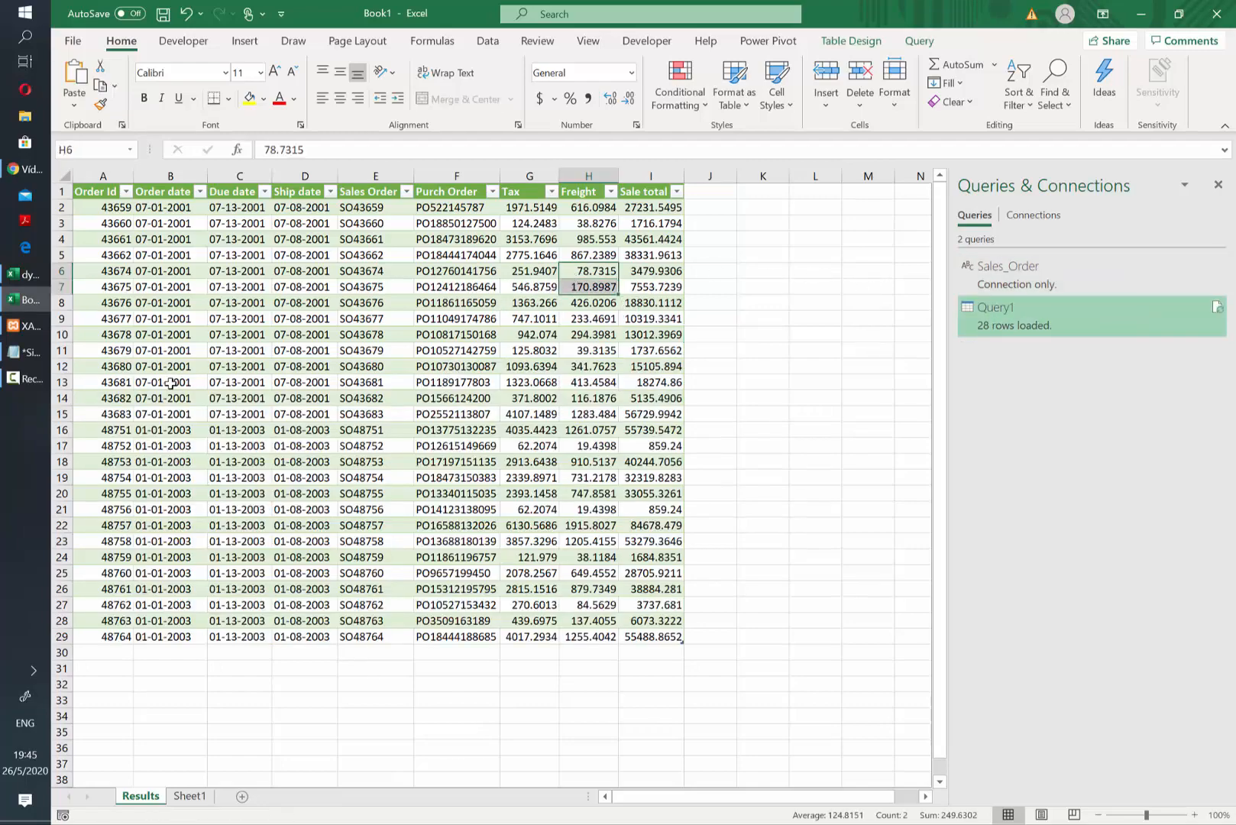
pyautogui.click(189, 796)
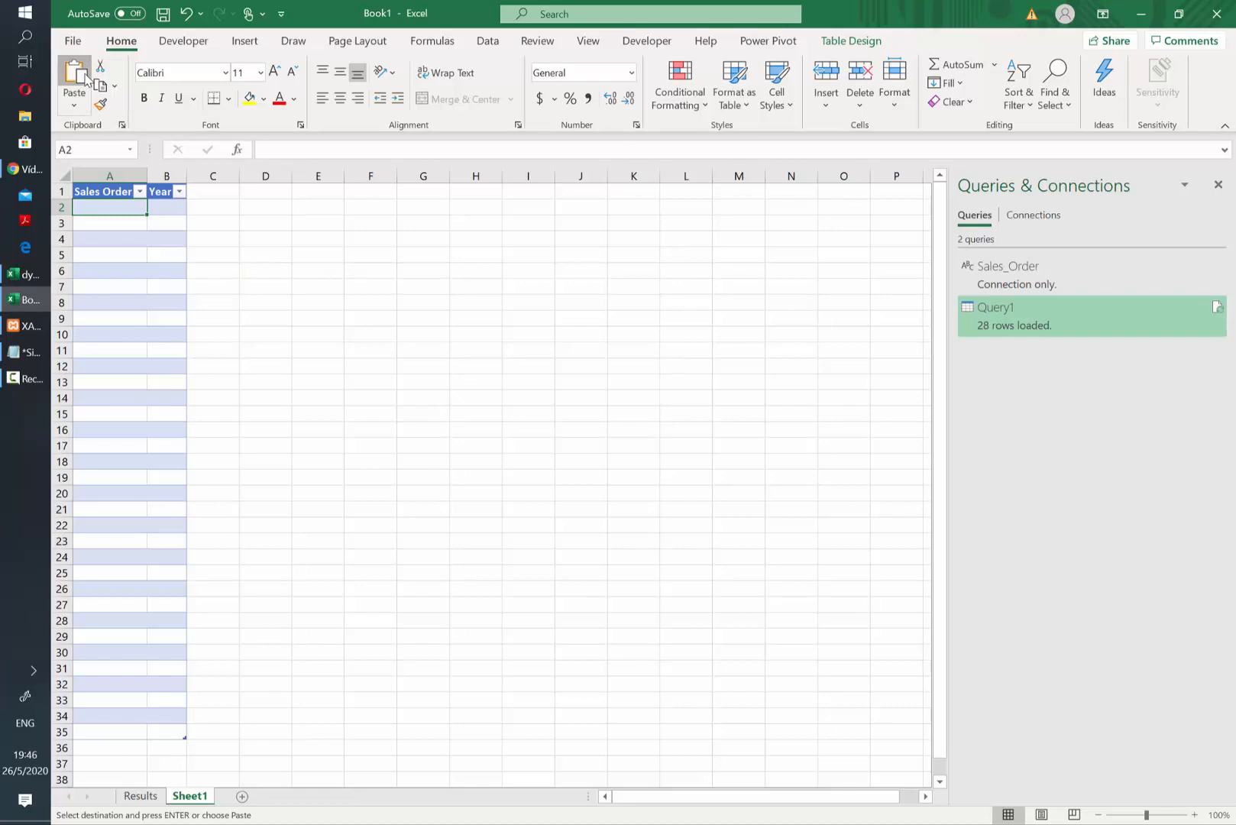
pyautogui.click(139, 795)
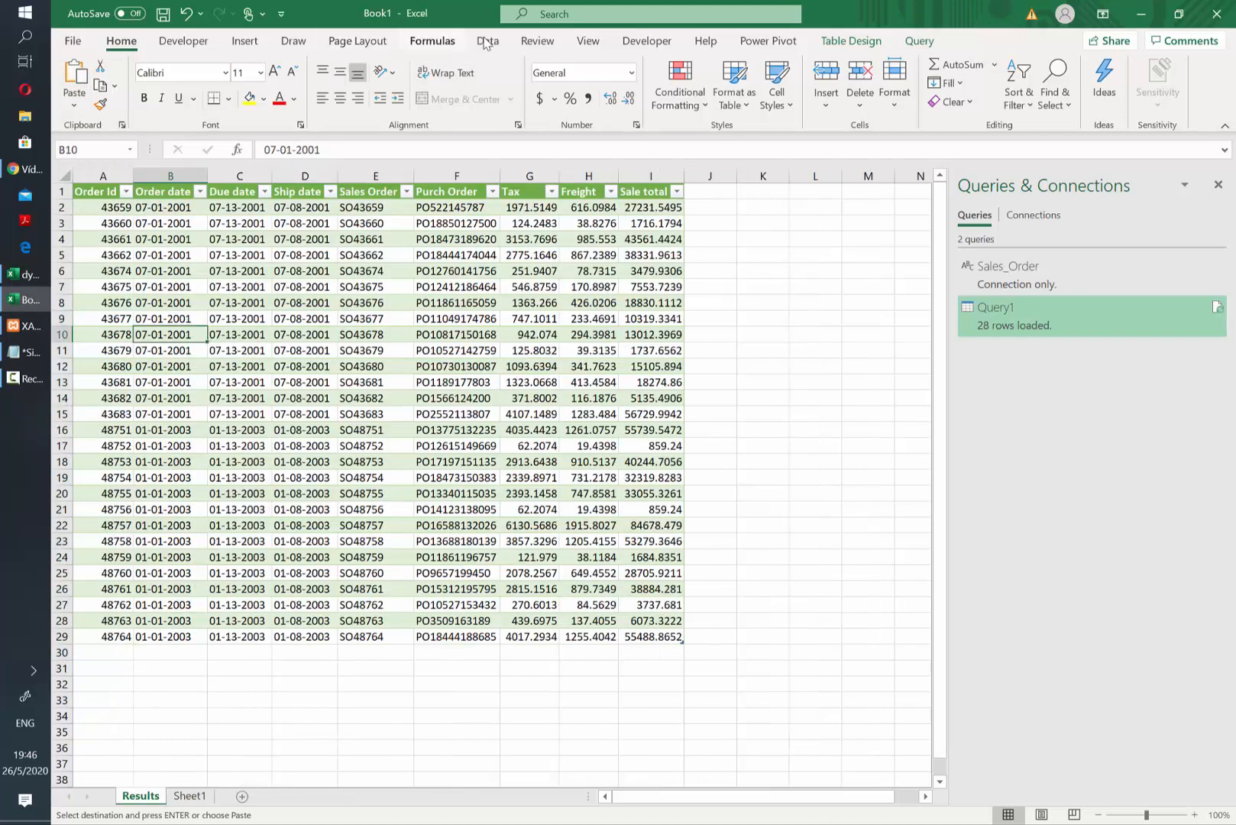
pyautogui.click(485, 40)
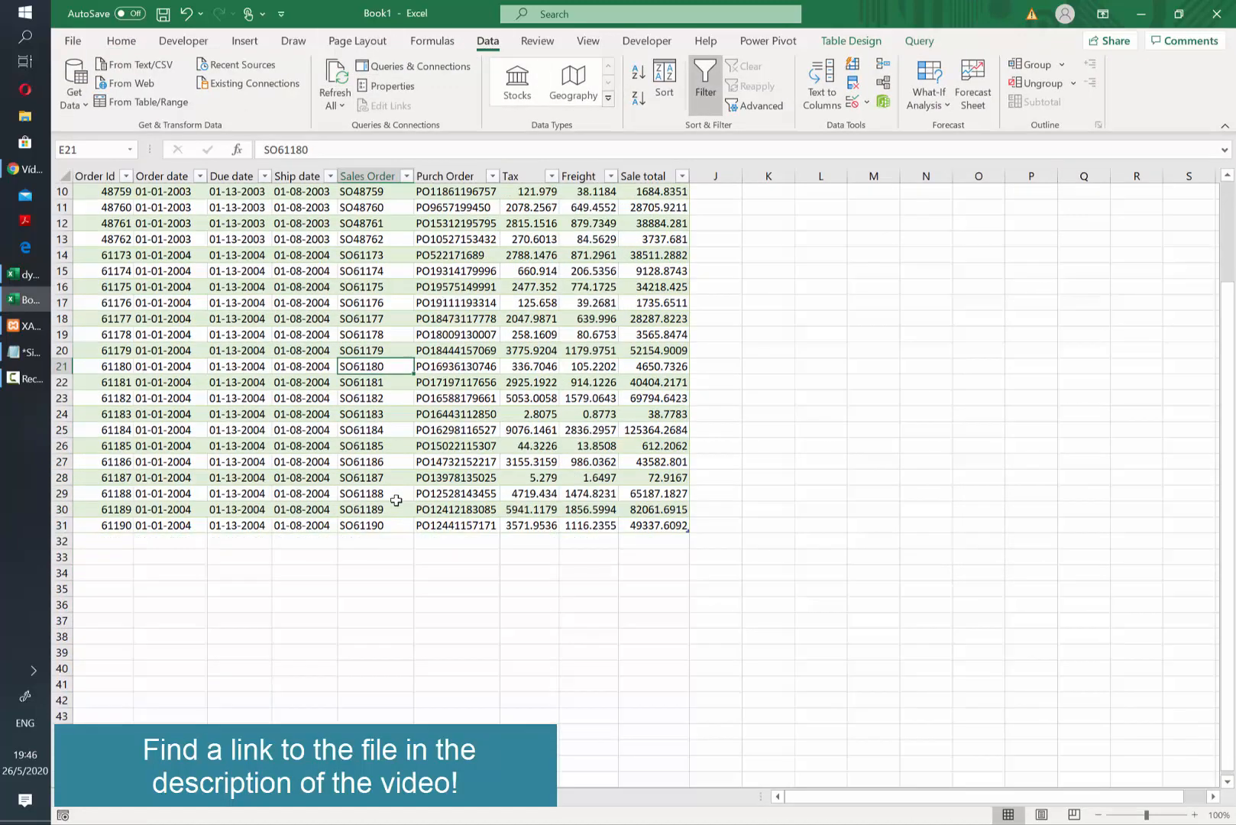